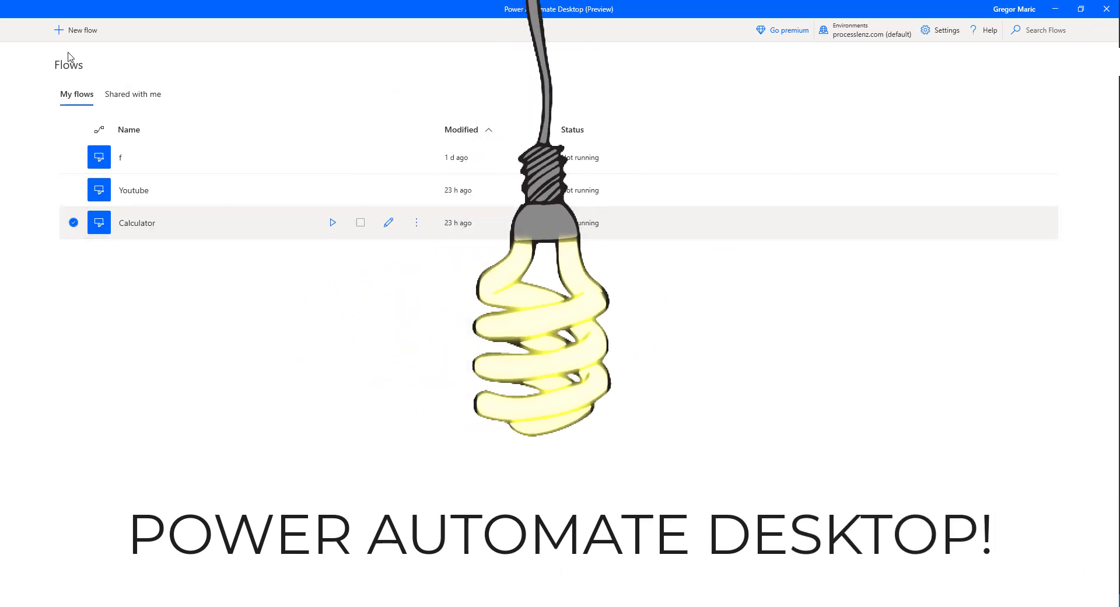
Create a new desktop flow and name it Googs
click(76, 30)
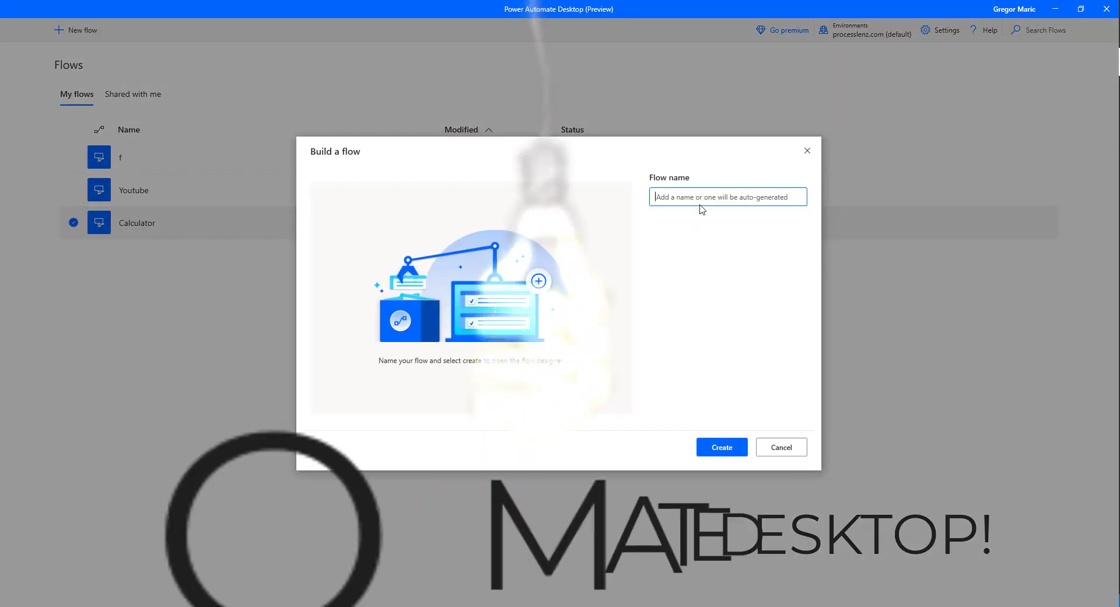
text(Go)
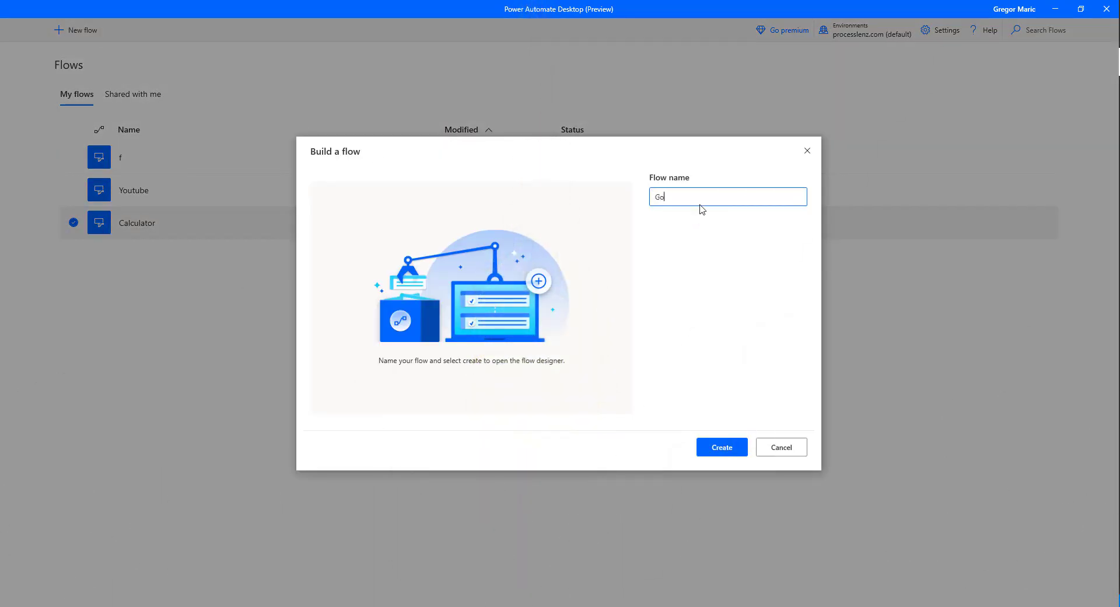
click(721, 447)
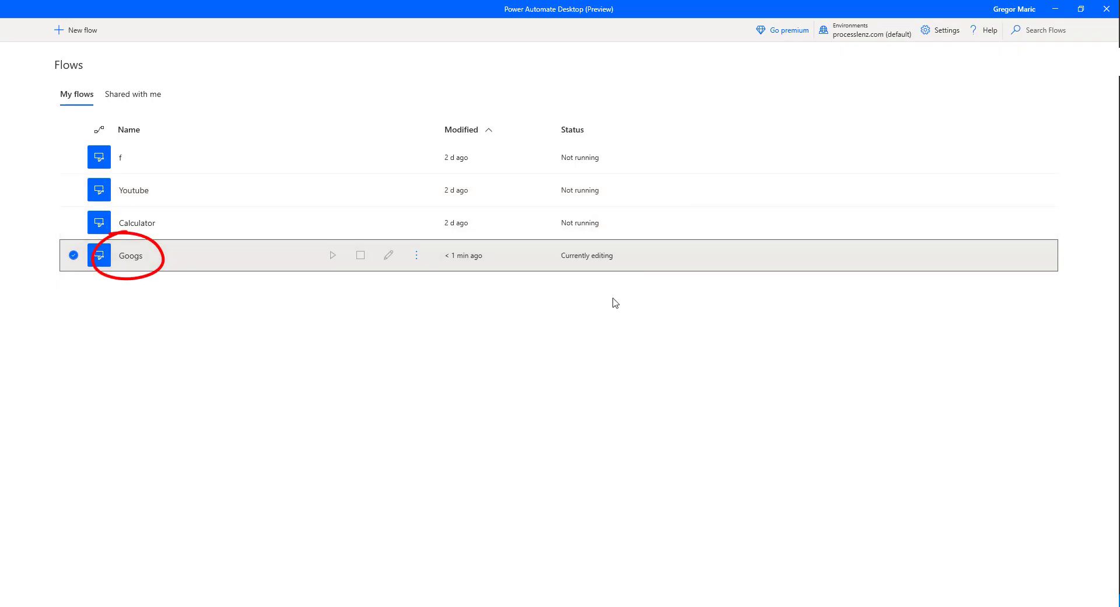
Open the Googs flow in the flow designer
double_click(131, 255)
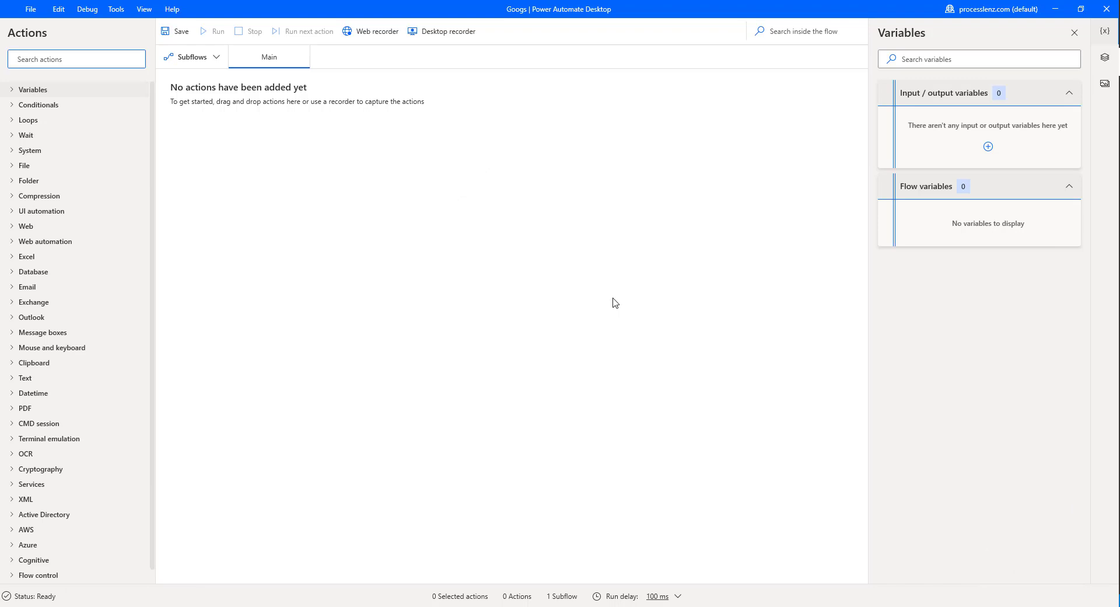
mouse_move(231, 231)
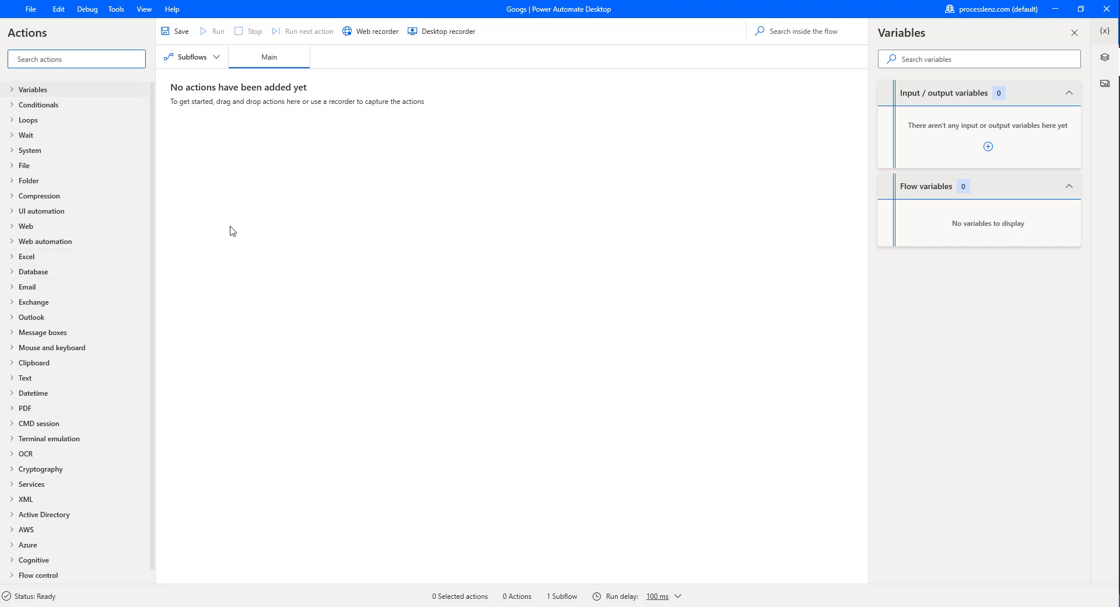
mouse_move(376, 31)
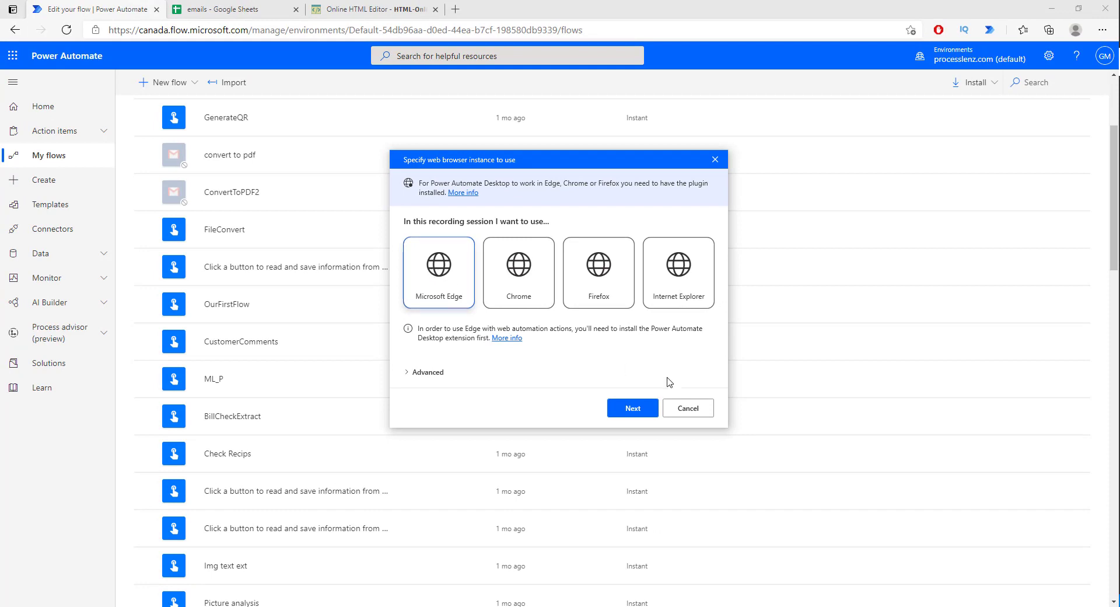
mouse_move(687, 407)
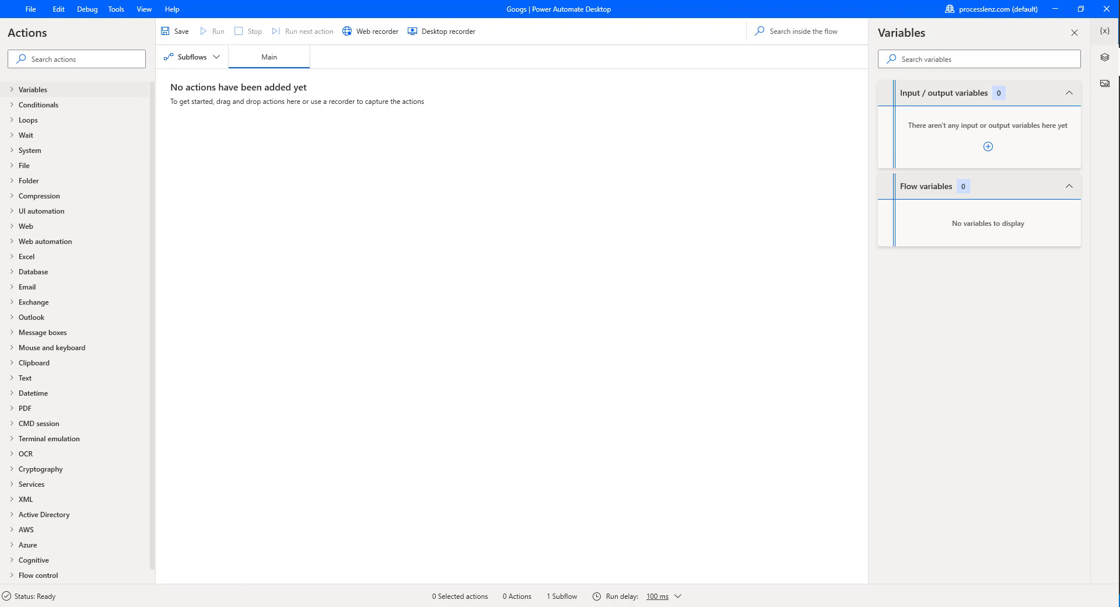
mouse_move(221, 550)
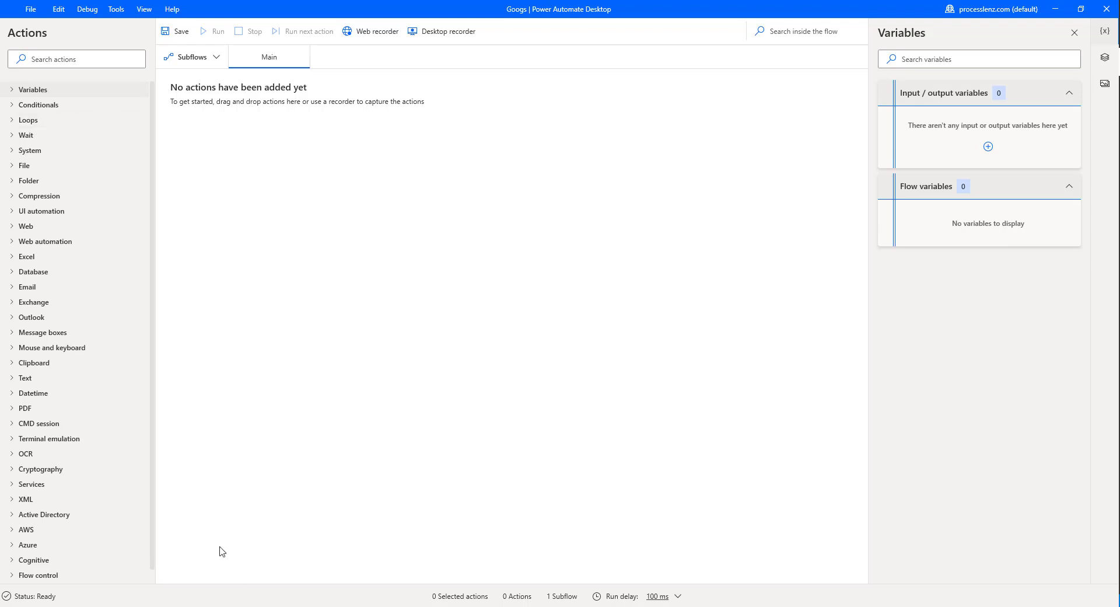
mouse_move(65, 141)
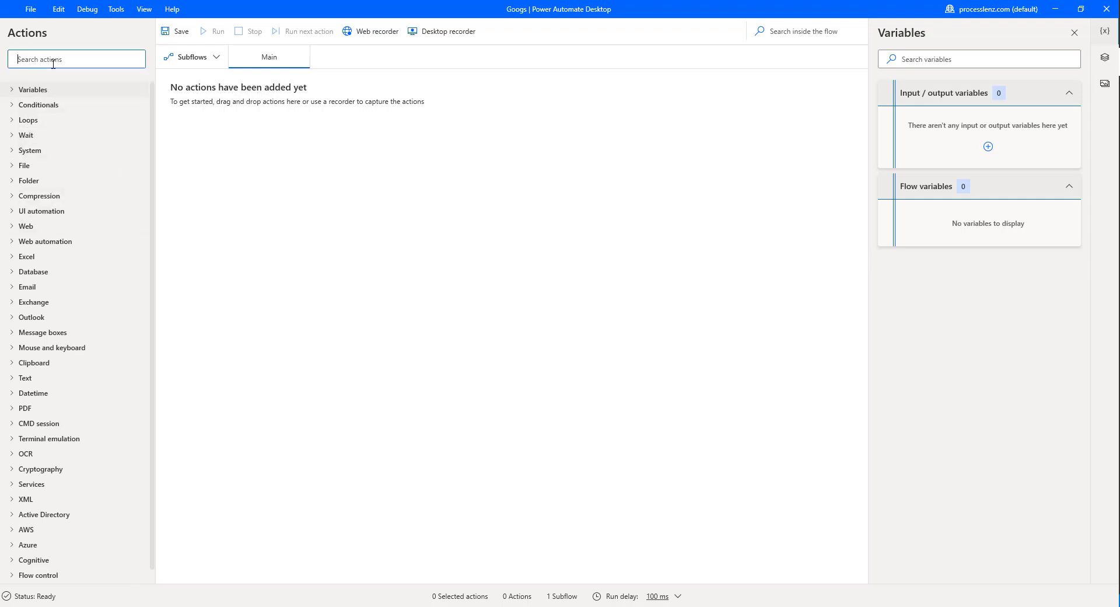
mouse_move(45, 240)
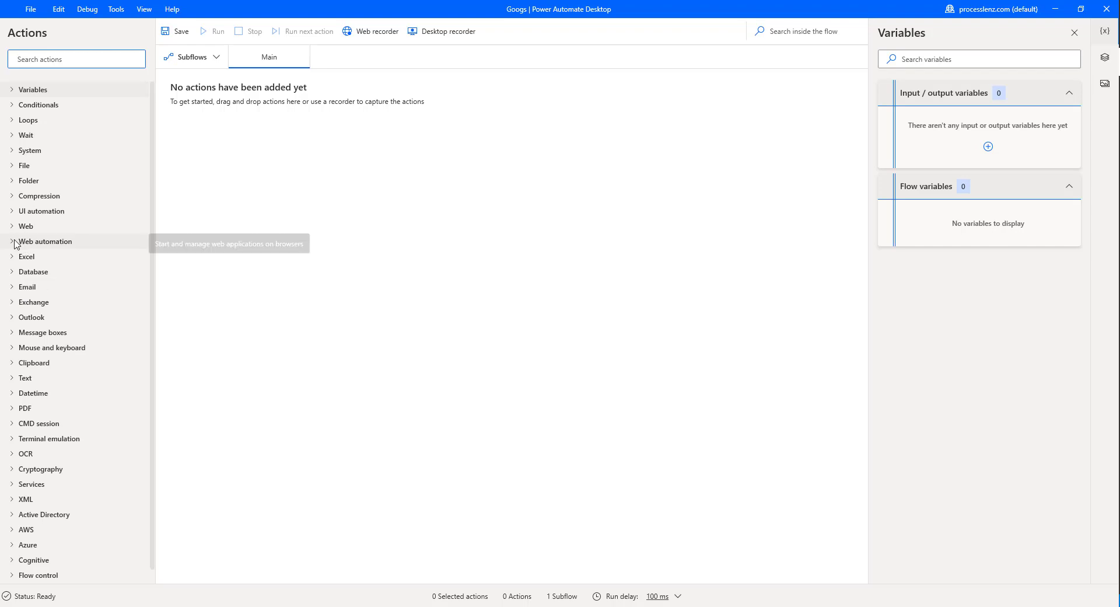
Add a Launch new Edge step to Main, with pop-ups closed automatically and a maximized window
click(46, 240)
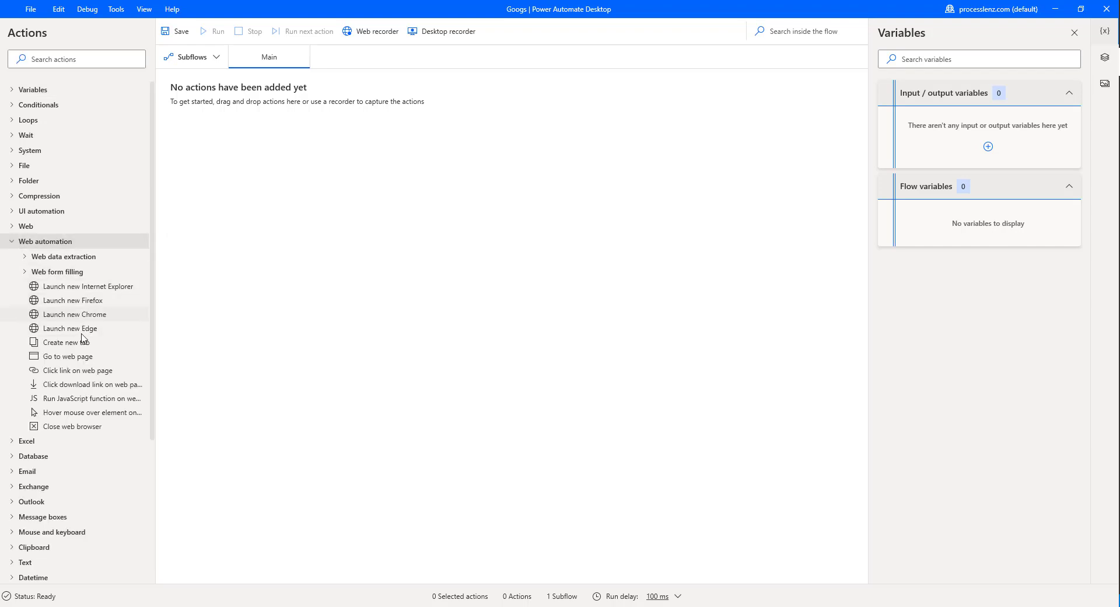
drag(70, 328, 355, 120)
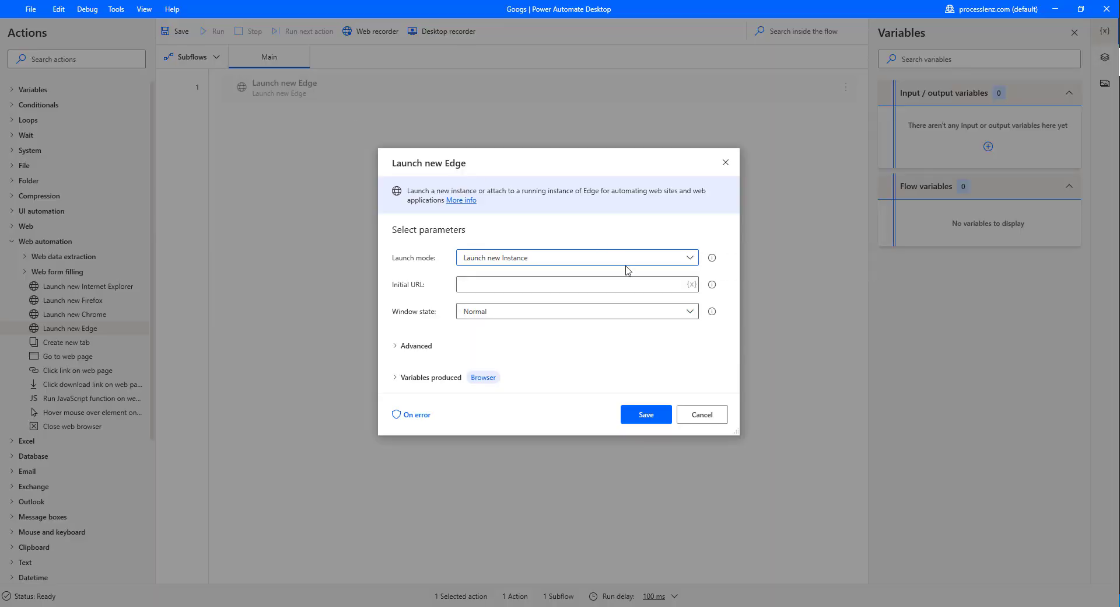
mouse_move(466, 222)
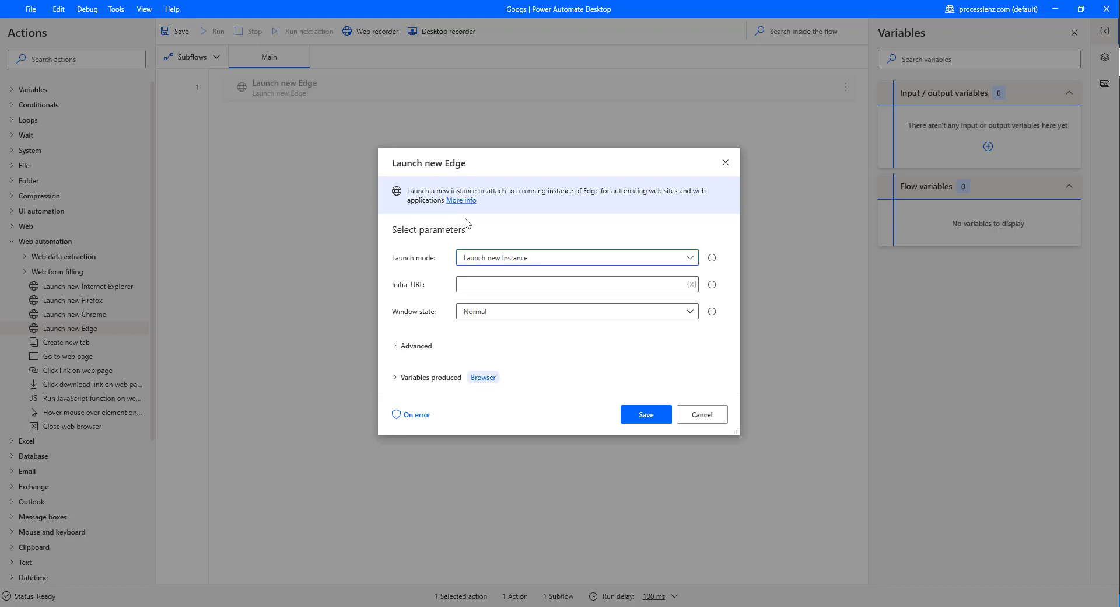
mouse_move(518, 265)
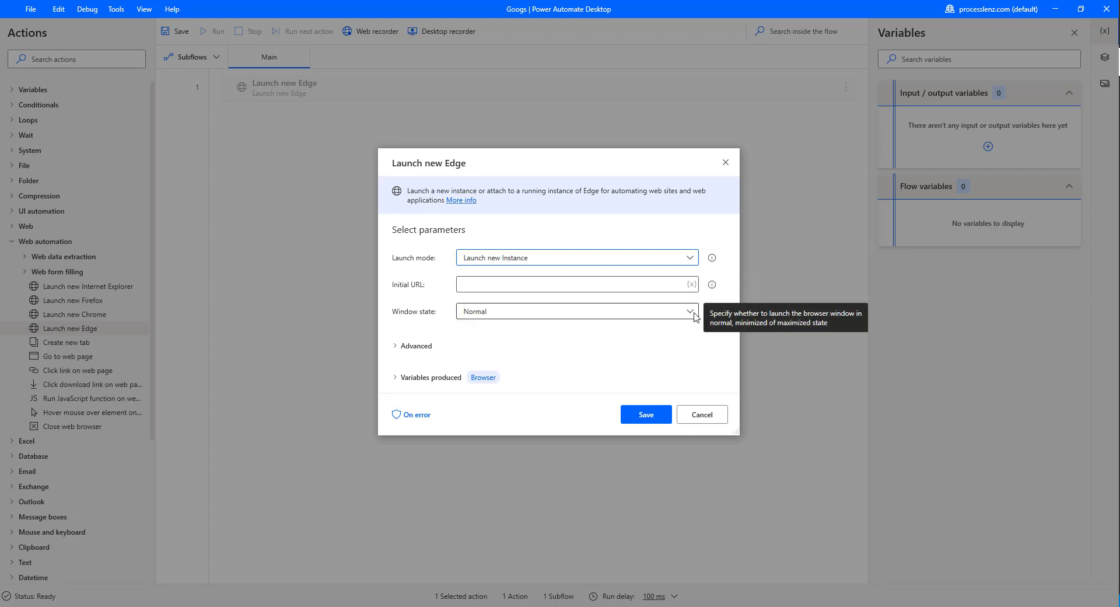
mouse_move(413, 353)
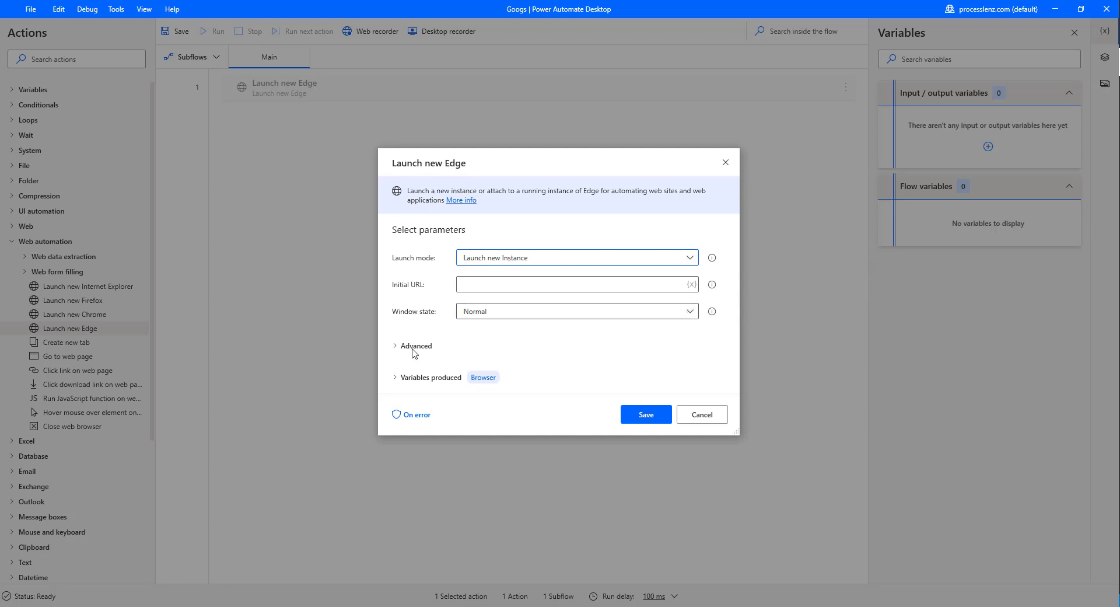
click(414, 345)
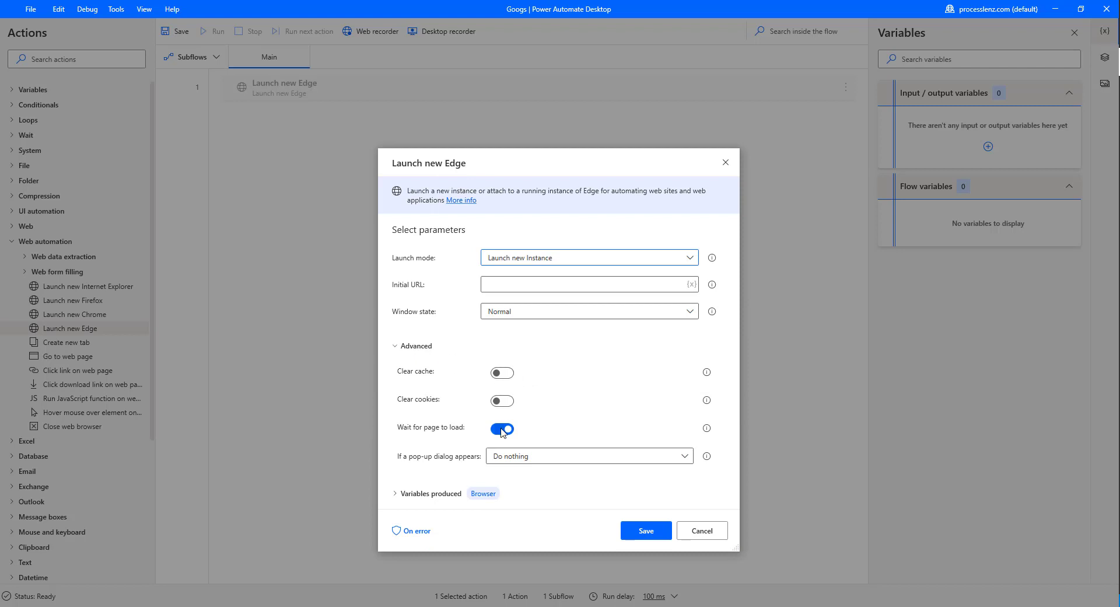
click(586, 455)
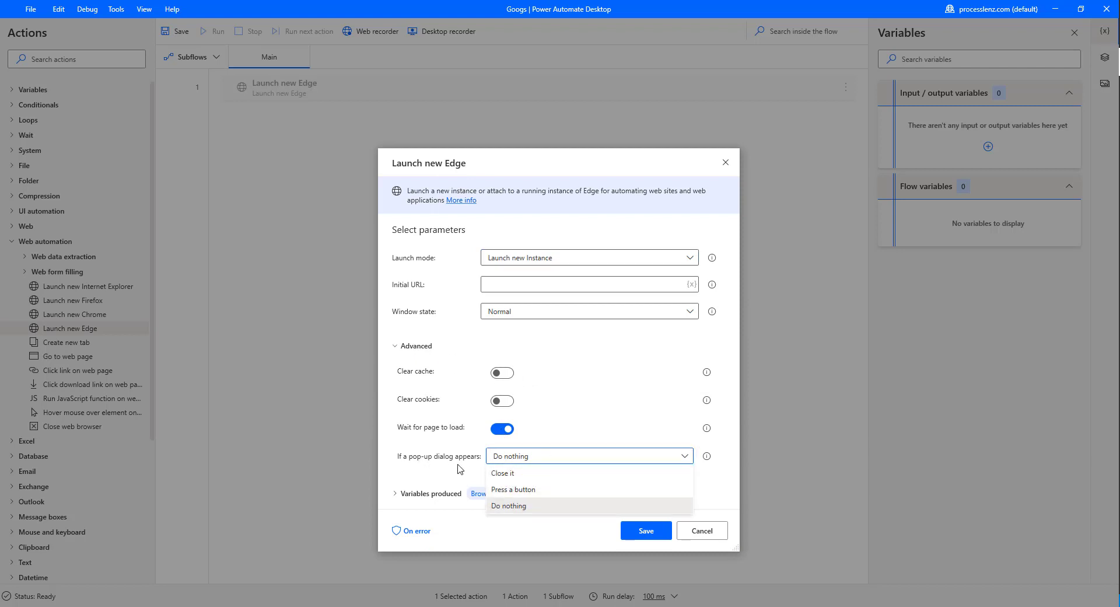
mouse_move(528, 489)
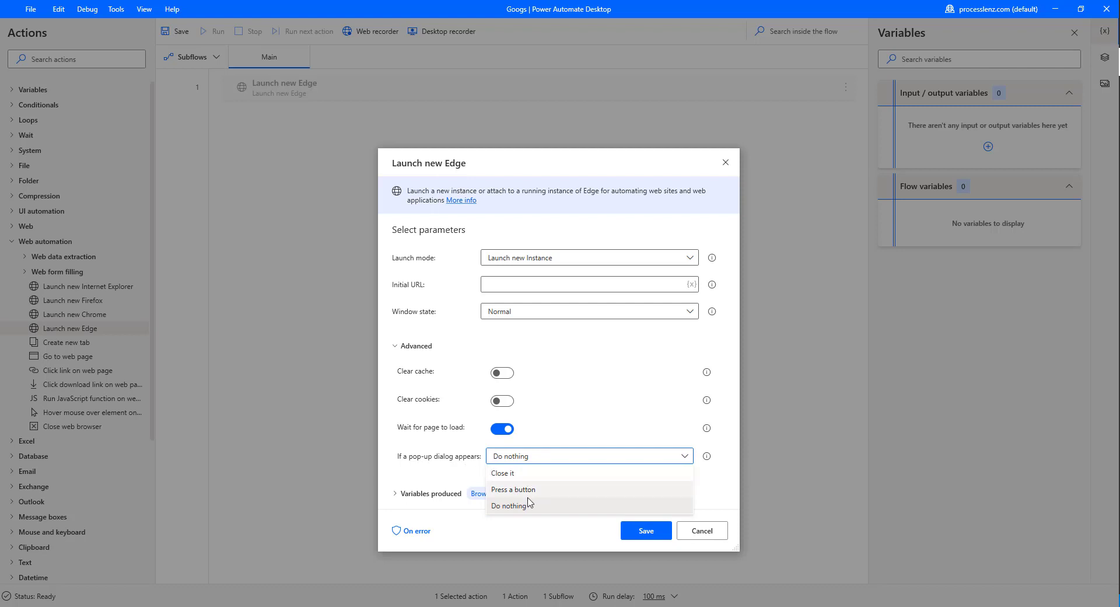
mouse_move(503, 472)
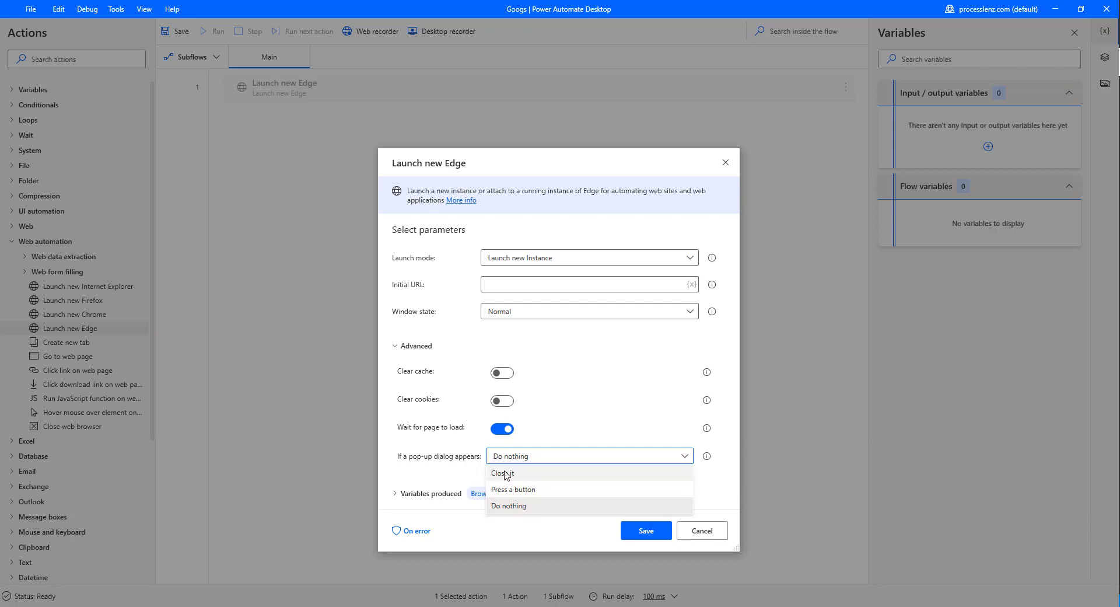
click(503, 473)
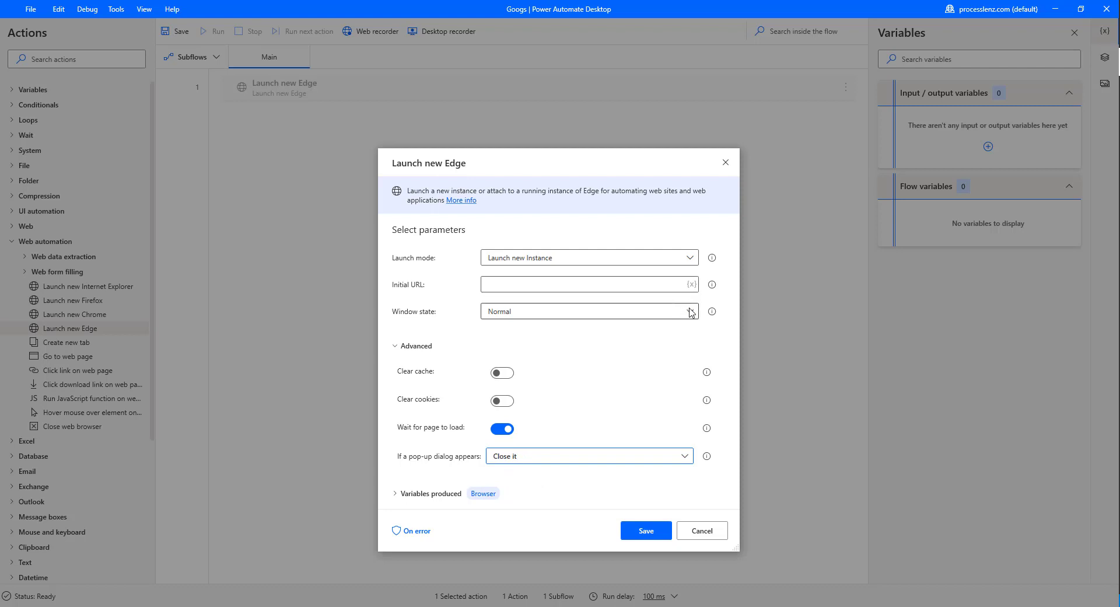
click(589, 311)
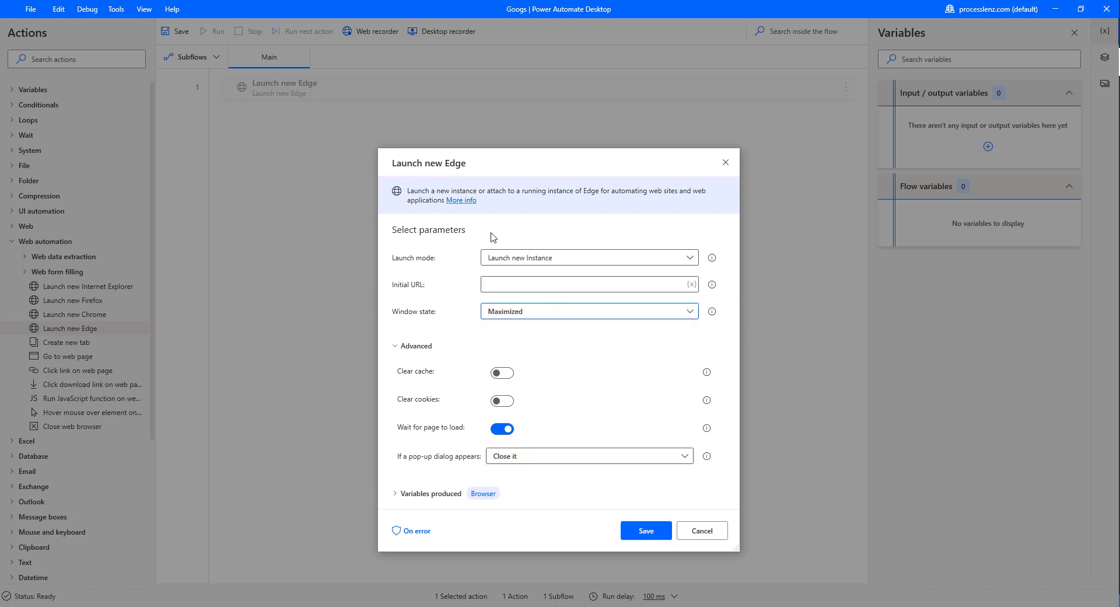
mouse_move(702, 313)
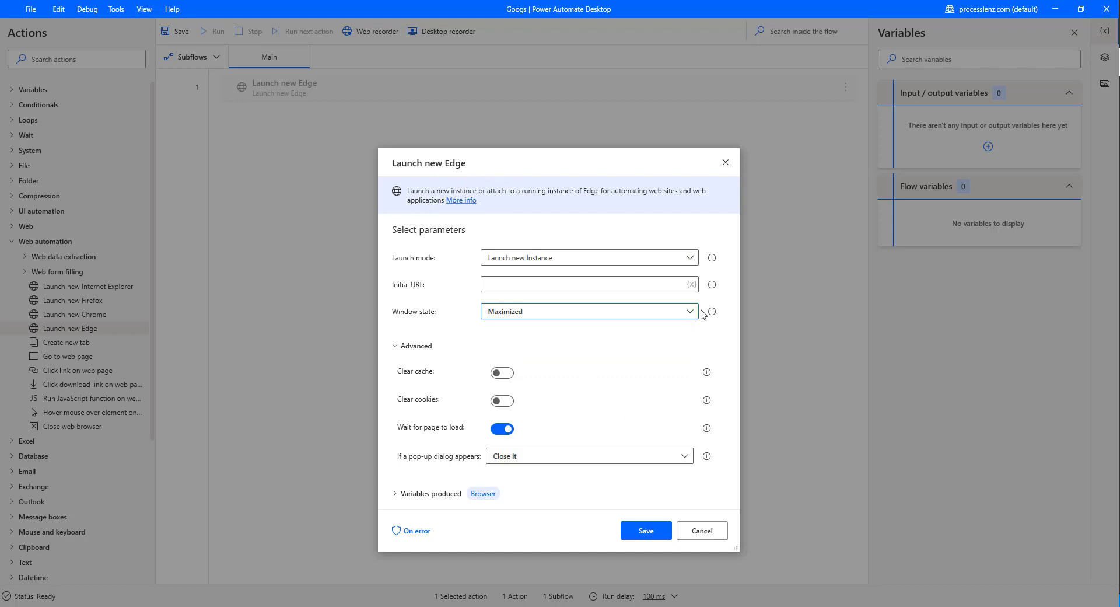
mouse_move(698, 242)
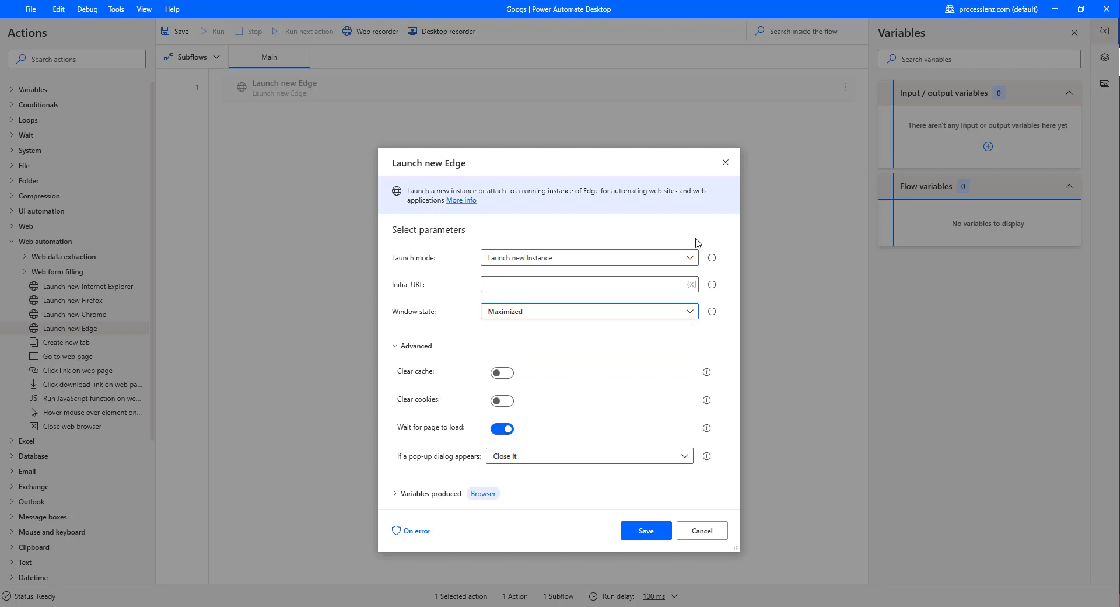
mouse_move(534, 313)
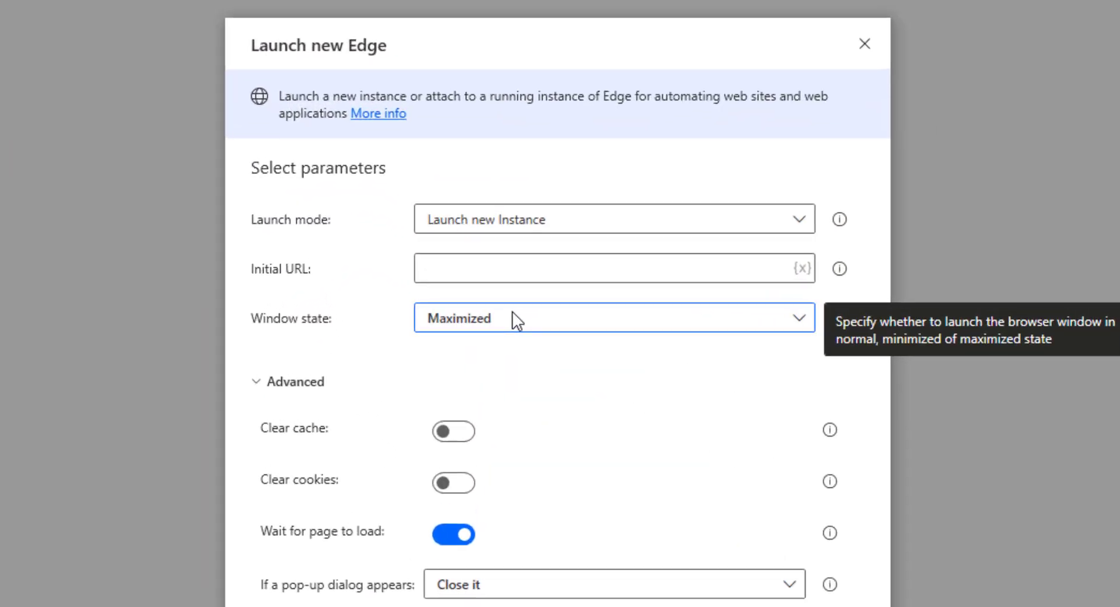
click(615, 261)
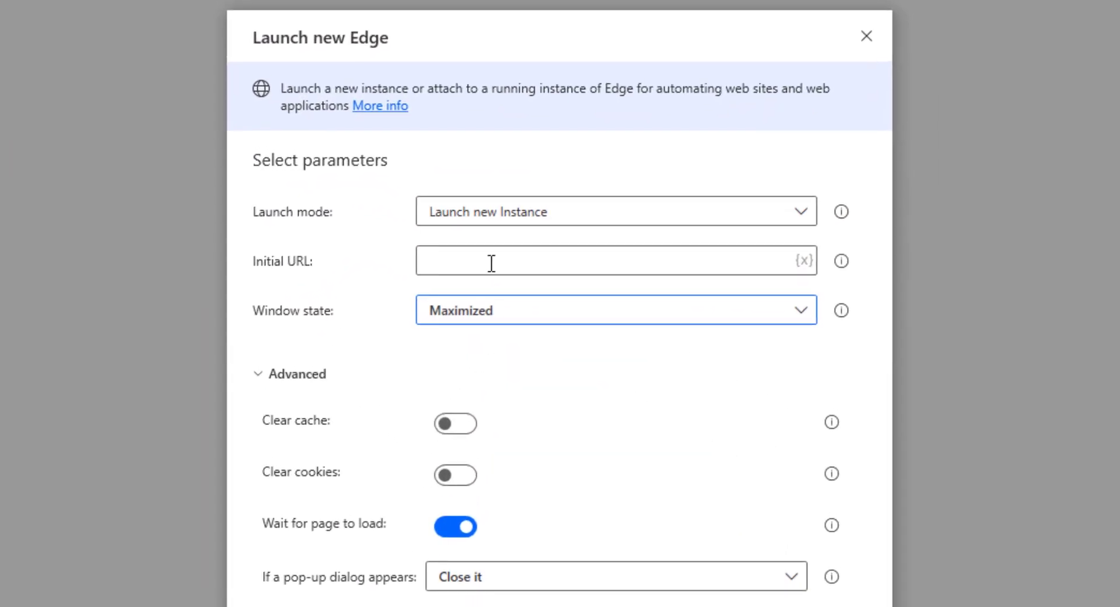
scroll(down, 3)
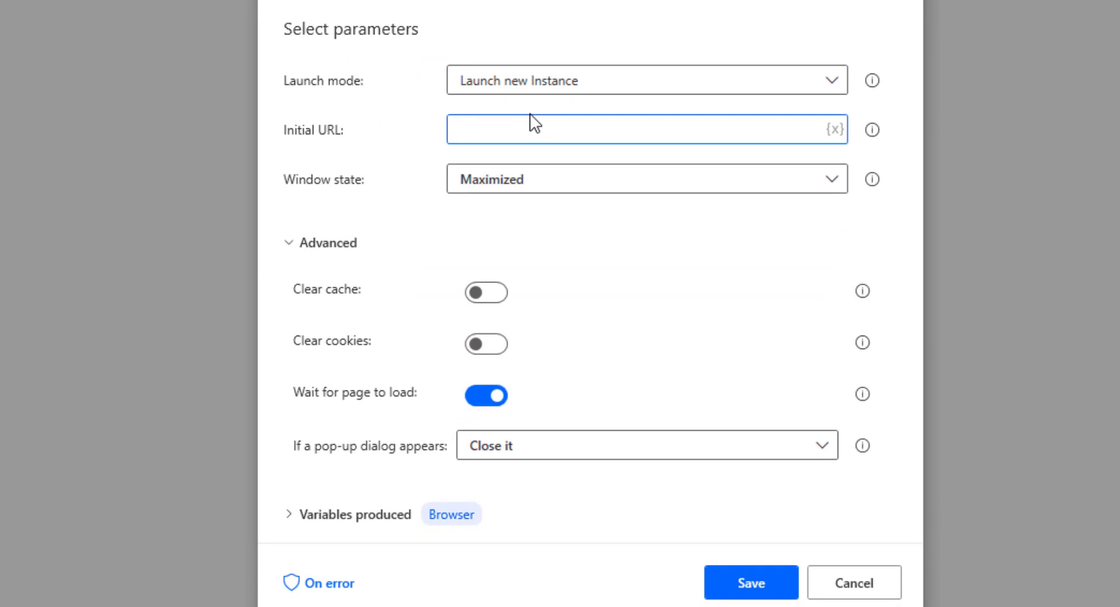
text(www.g)
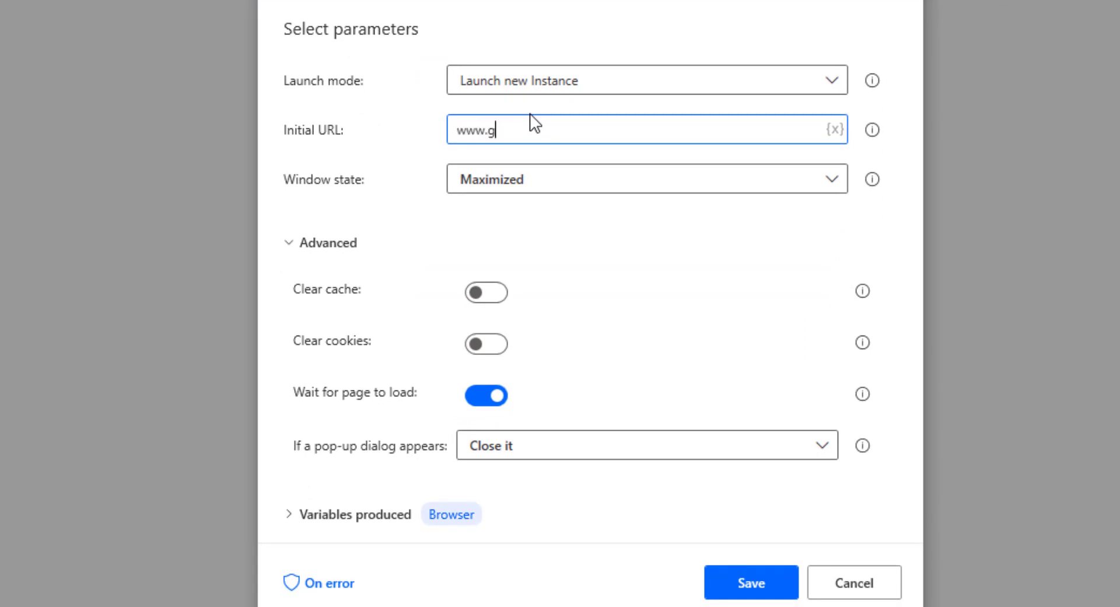
text(oogle.com)
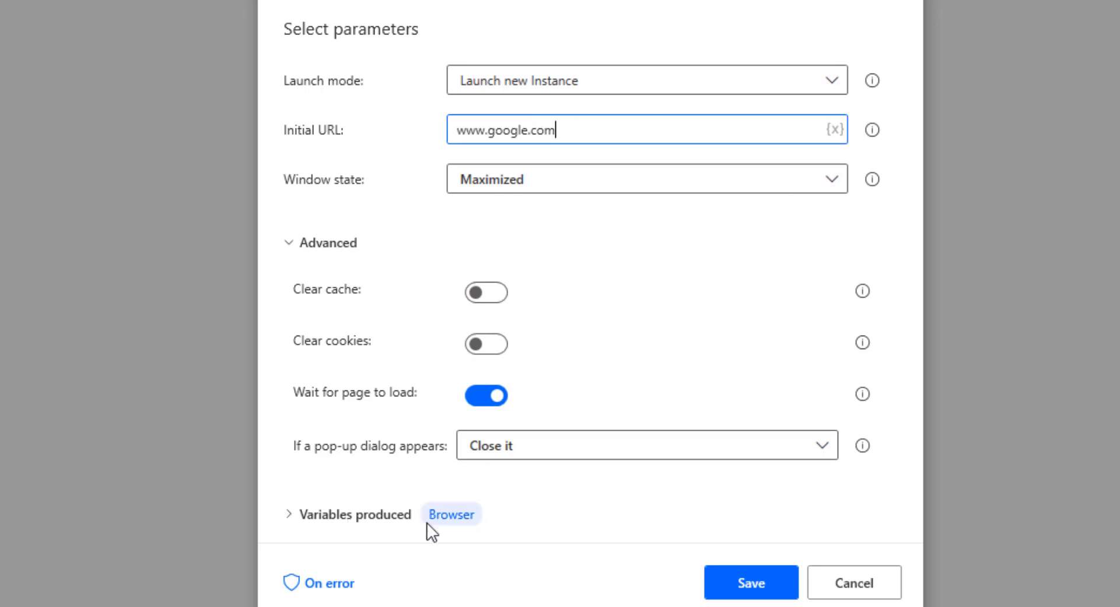
mouse_move(451, 513)
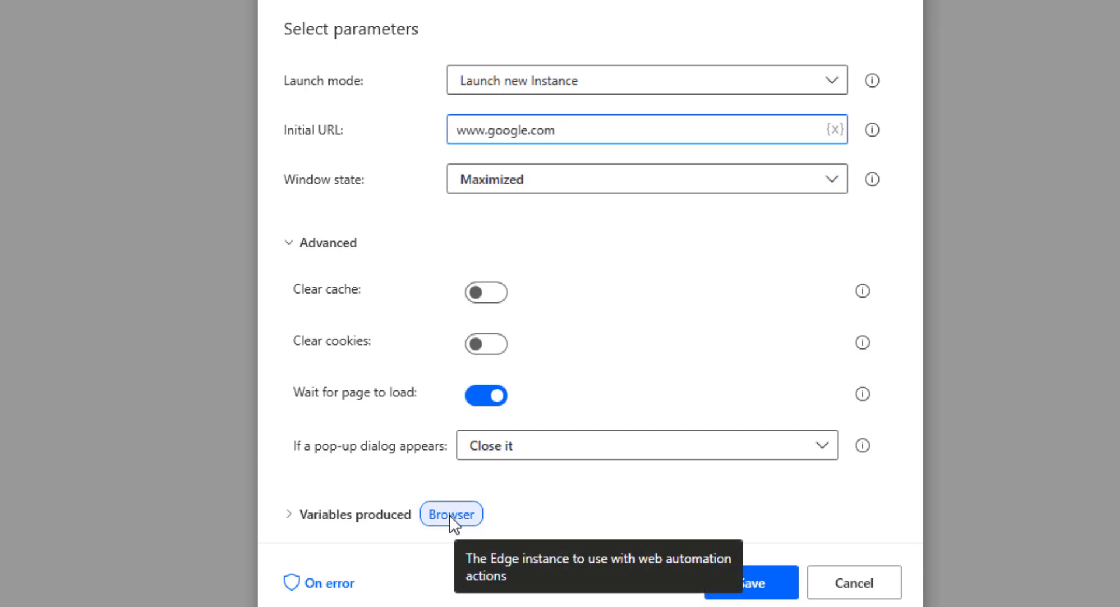
scroll(down, 3)
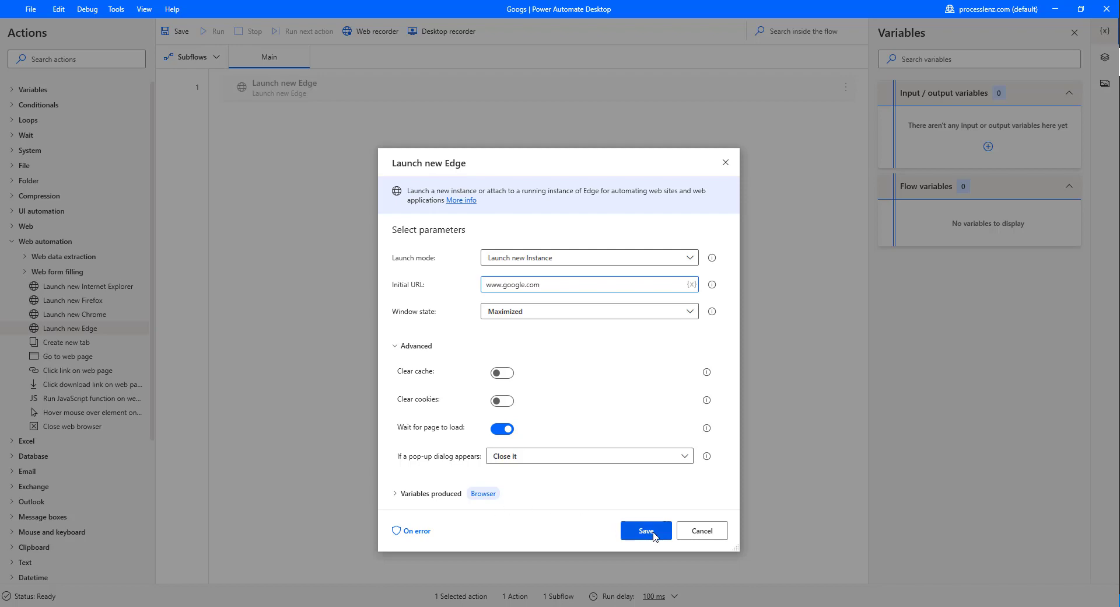
click(644, 529)
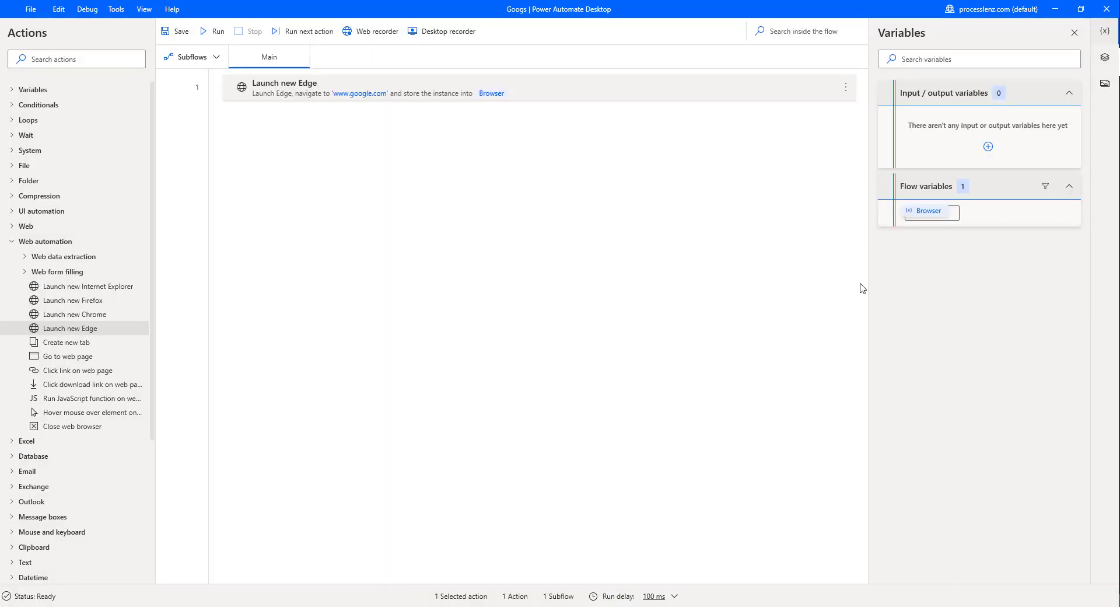
mouse_move(223, 108)
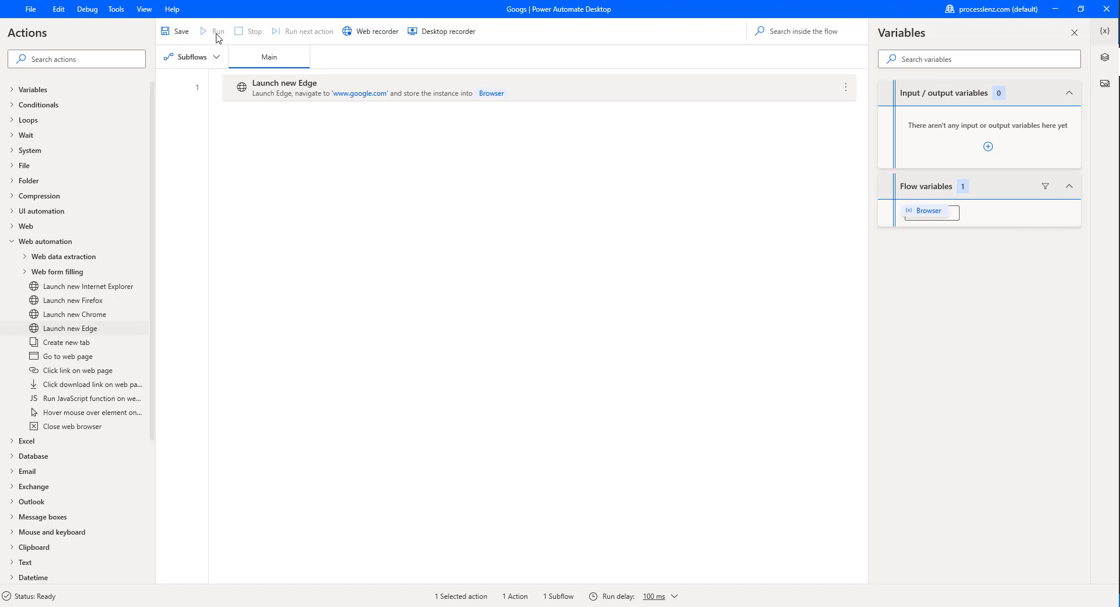
Run the flow so Edge launches and shows the Google homepage
click(216, 30)
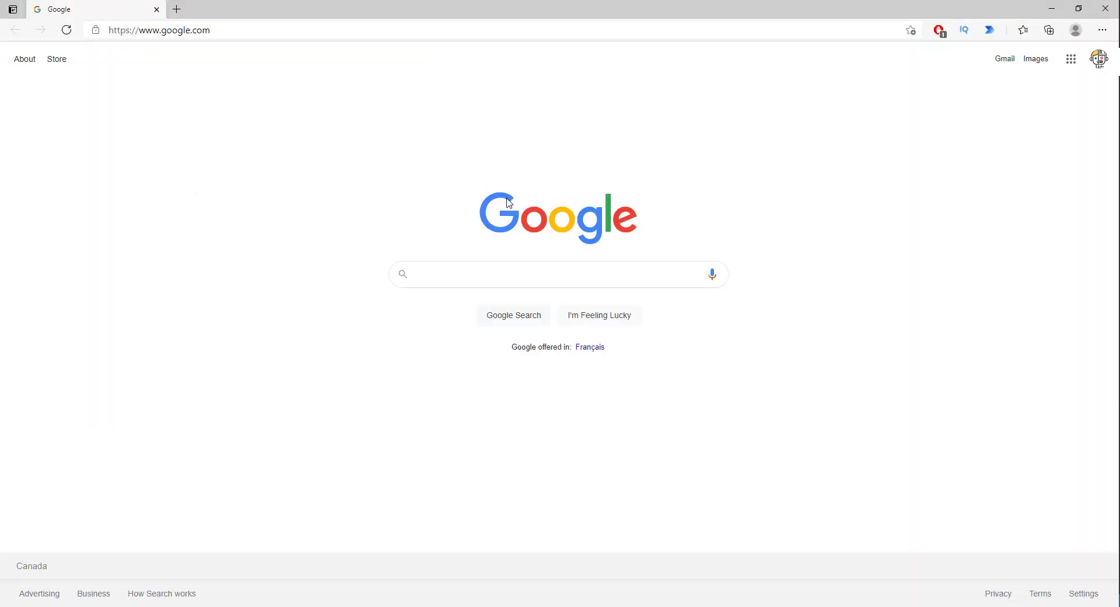
mouse_move(861, 179)
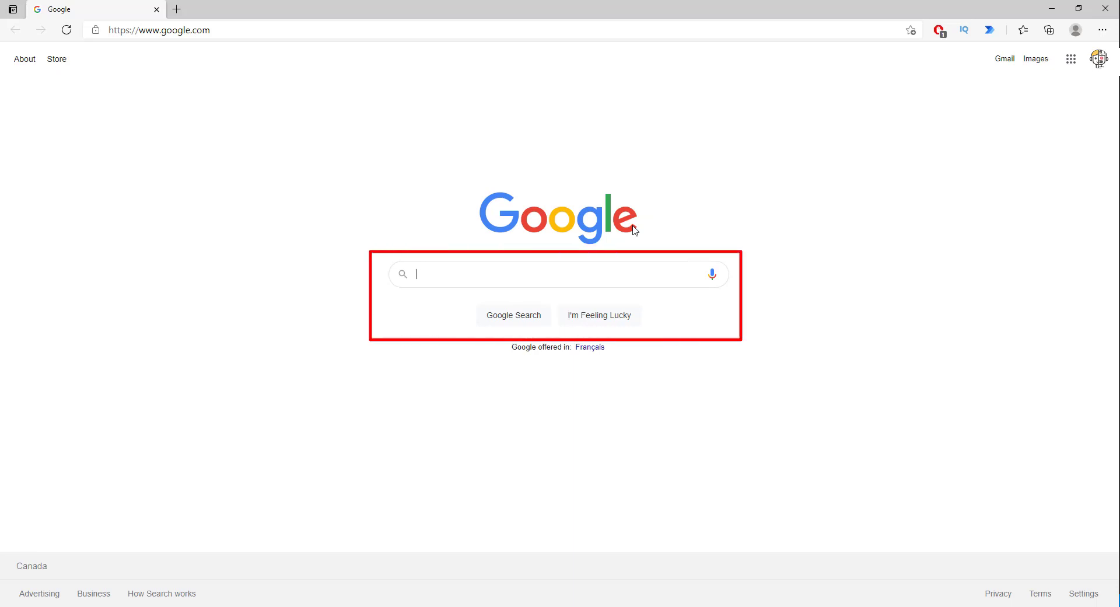
mouse_move(561, 211)
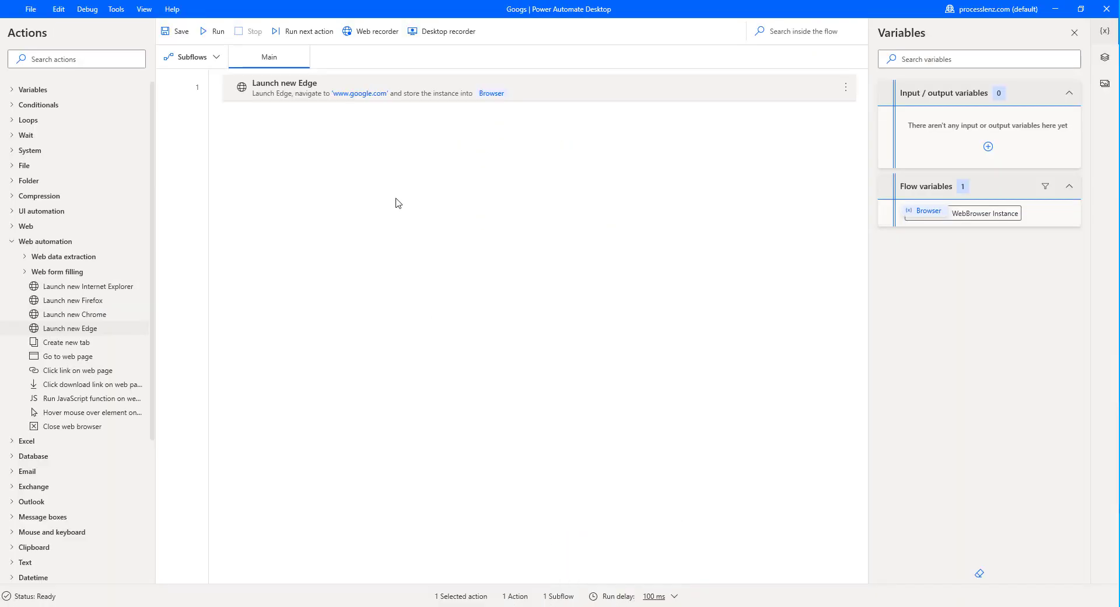
mouse_move(331, 145)
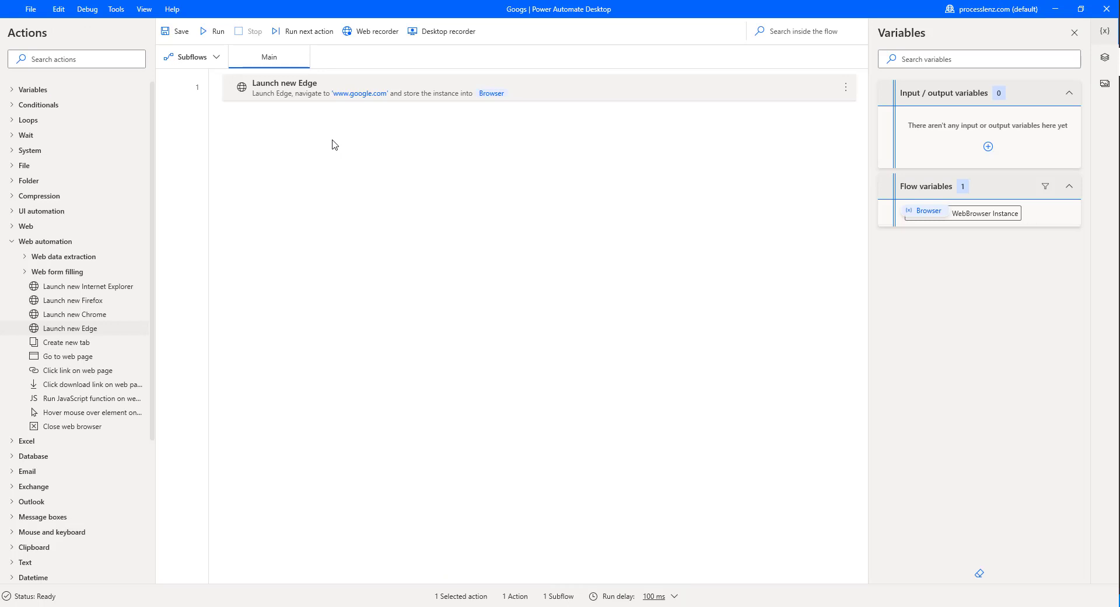
click(213, 30)
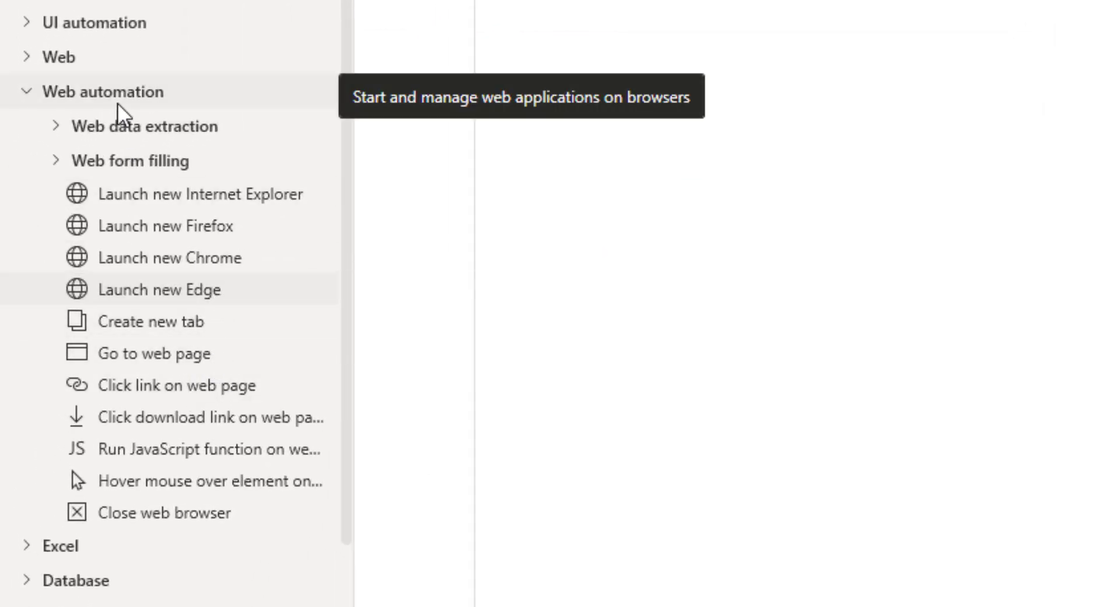
mouse_move(186, 418)
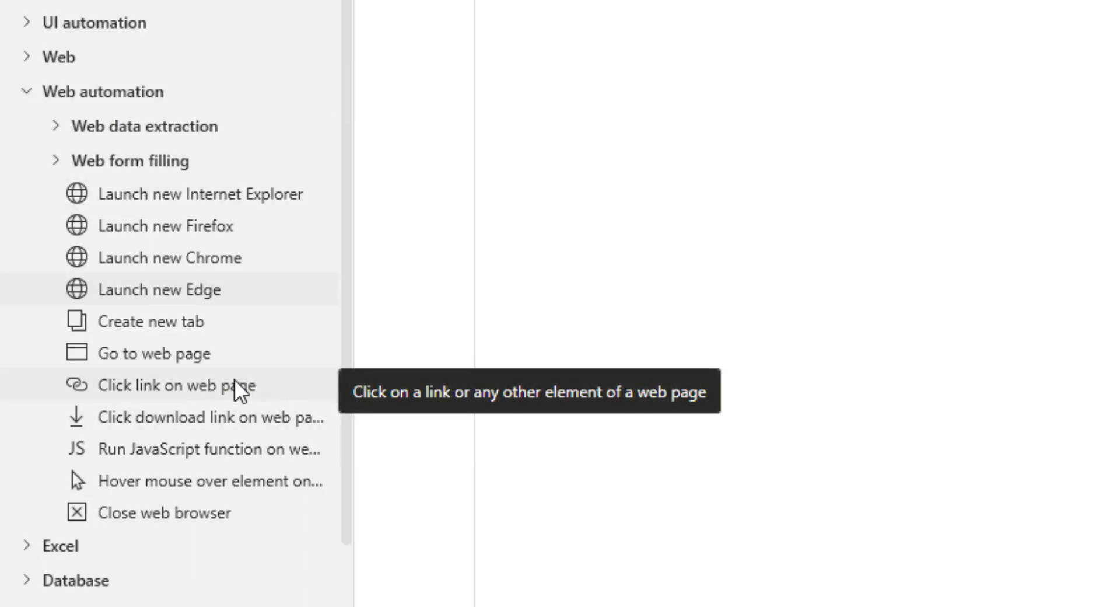
mouse_move(192, 396)
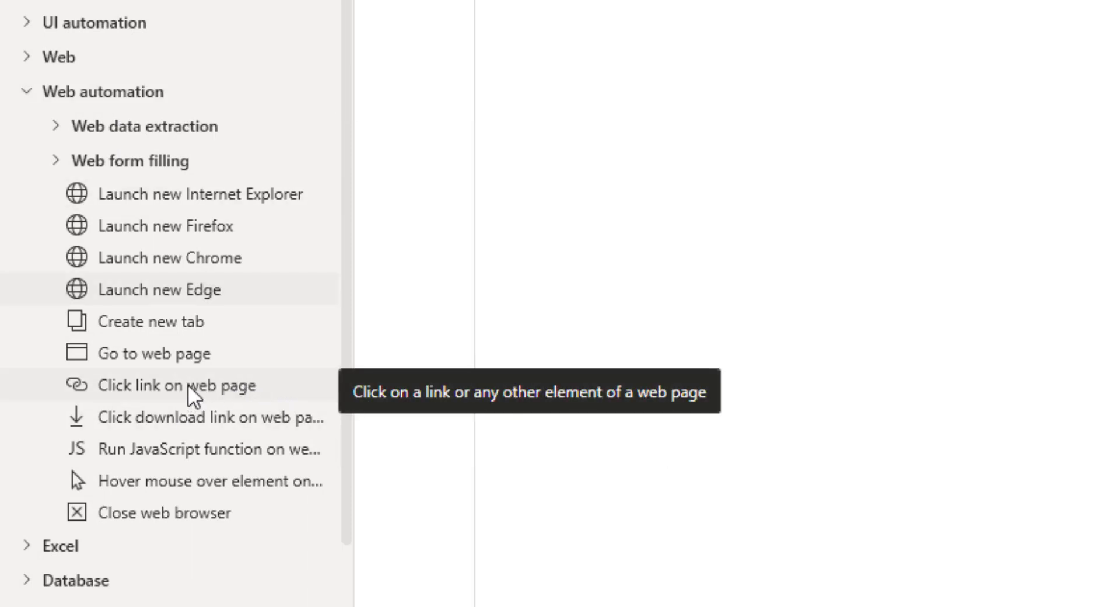
mouse_move(177, 385)
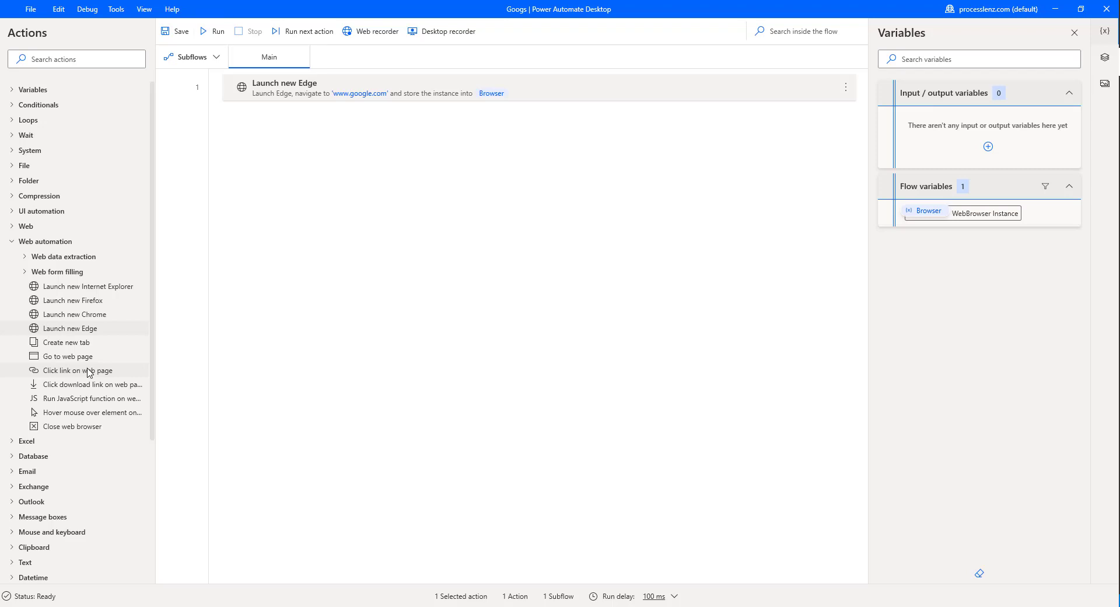
Find Send keys via the 'send' search and place it as step two below Launch new Edge
click(218, 30)
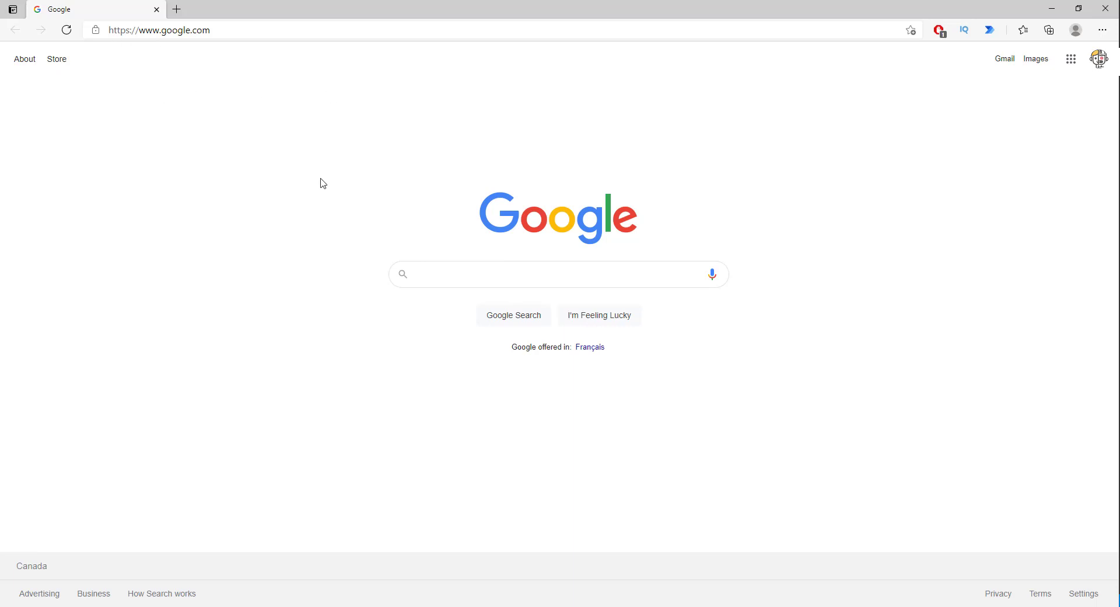
click(451, 274)
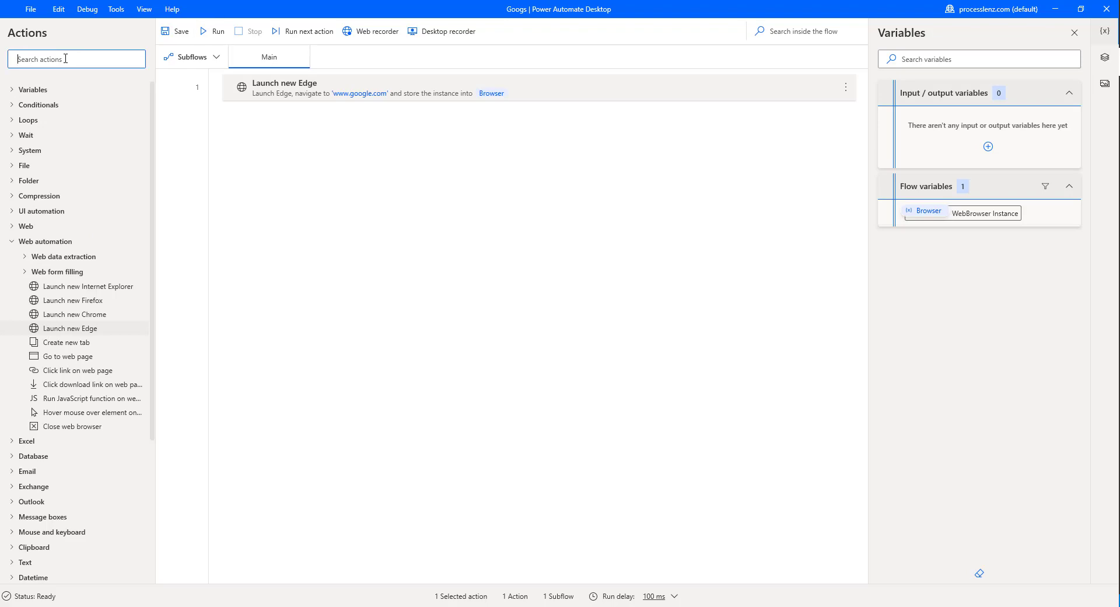
text(send)
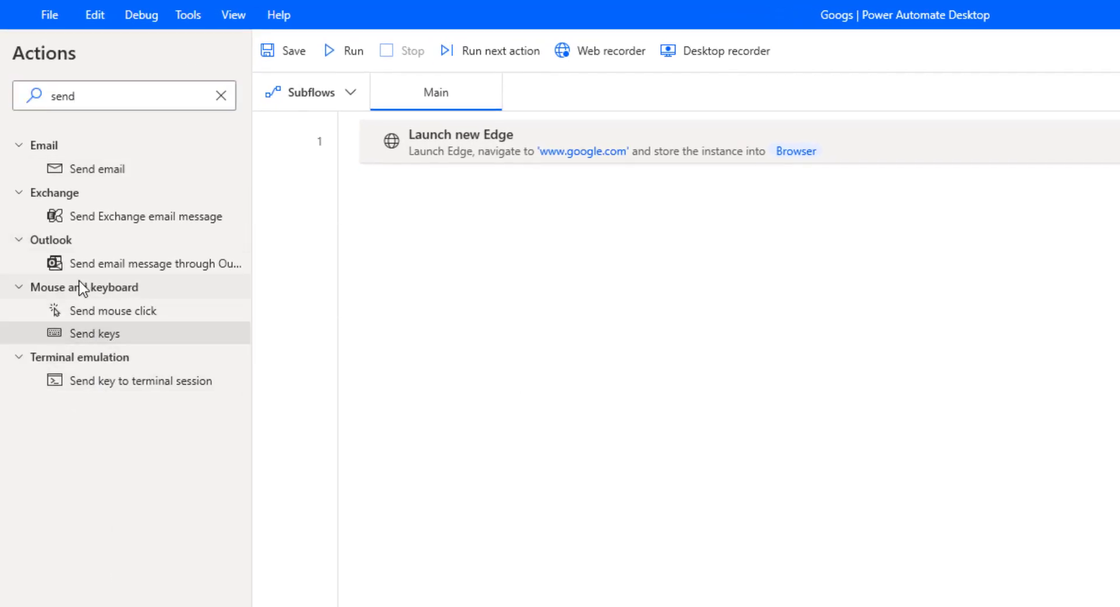
drag(94, 333, 480, 172)
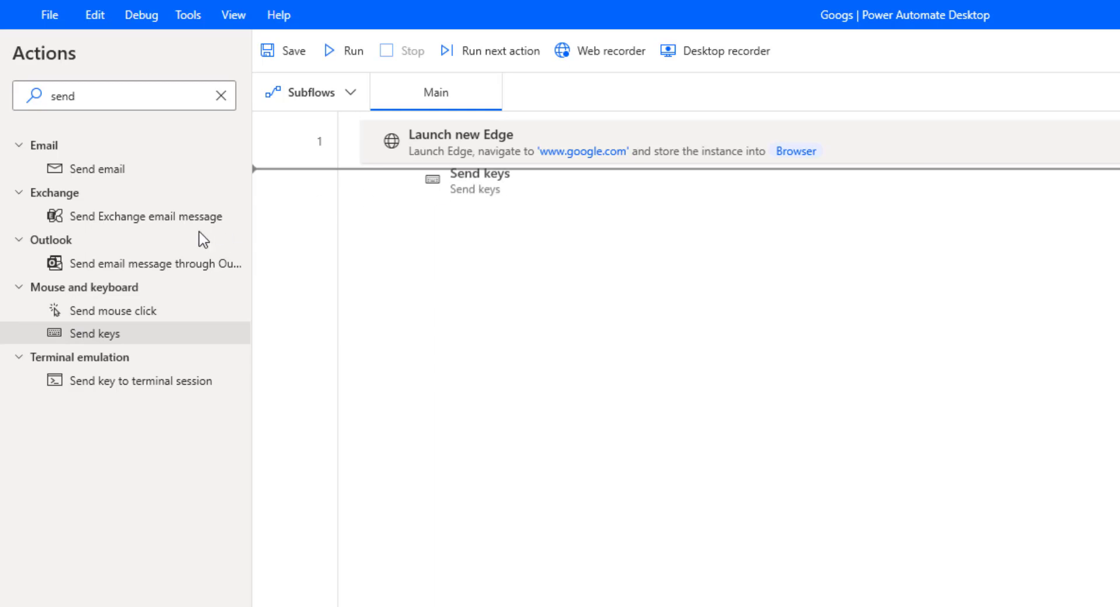
double_click(478, 178)
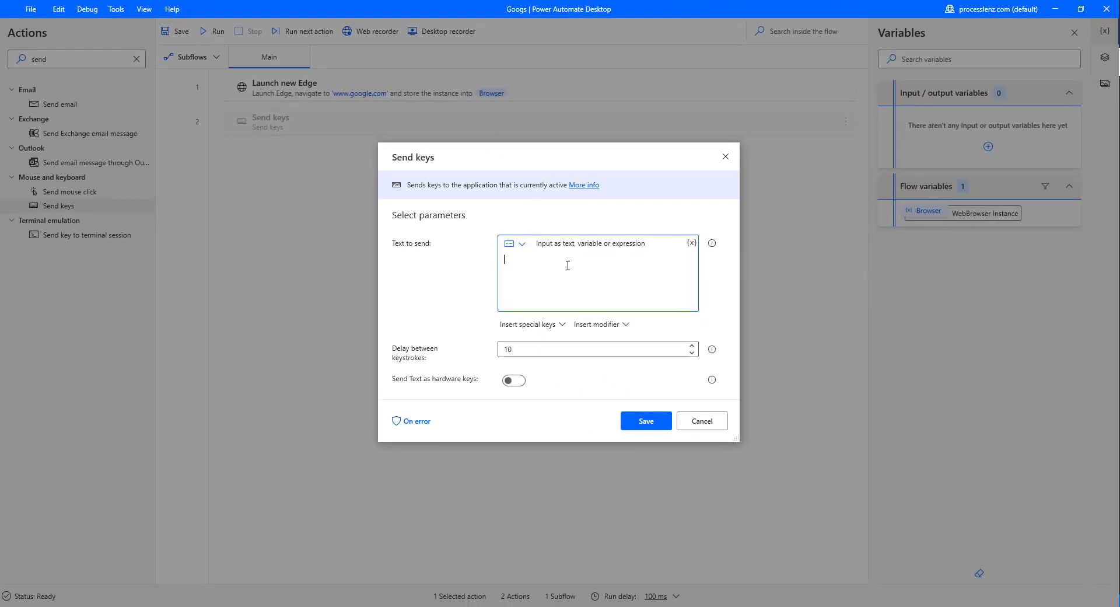
Make Send keys send 'Test' with a keystroke delay of 2, and save the step
text(Test)
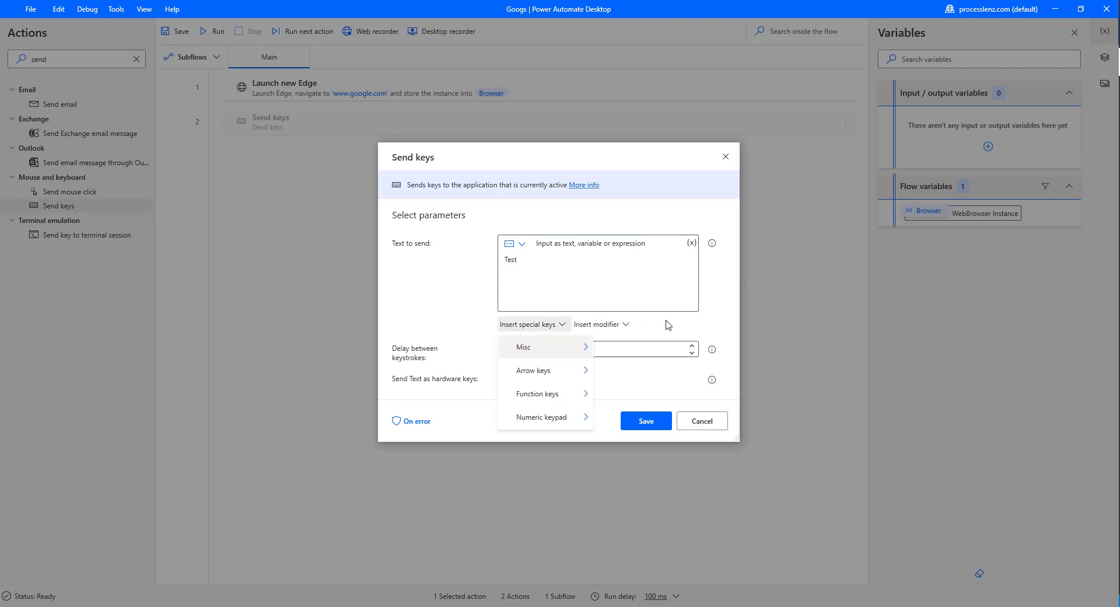
click(643, 272)
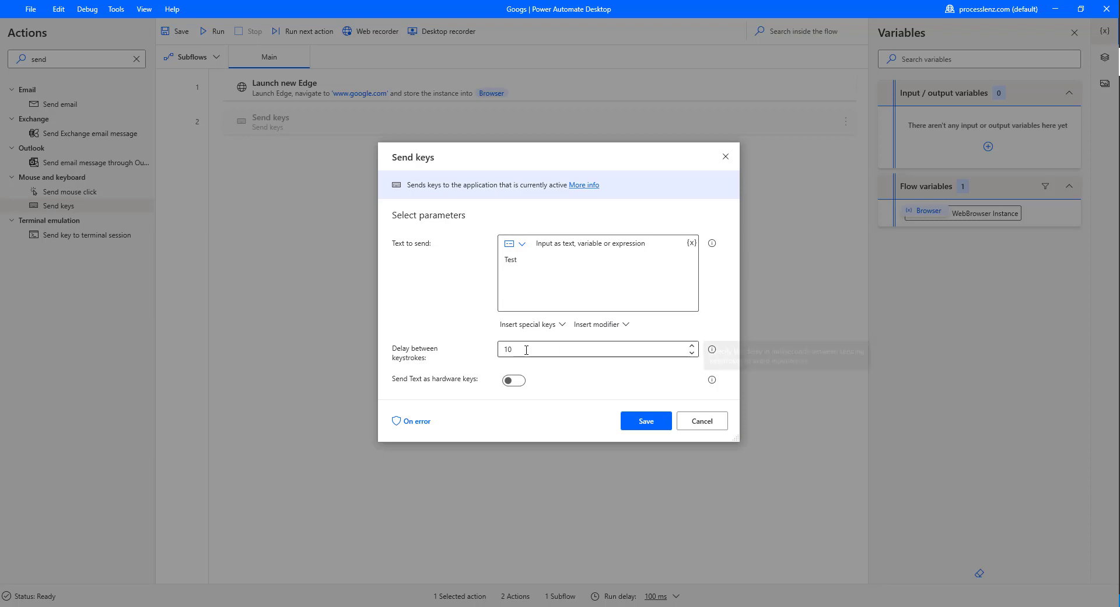
text(2)
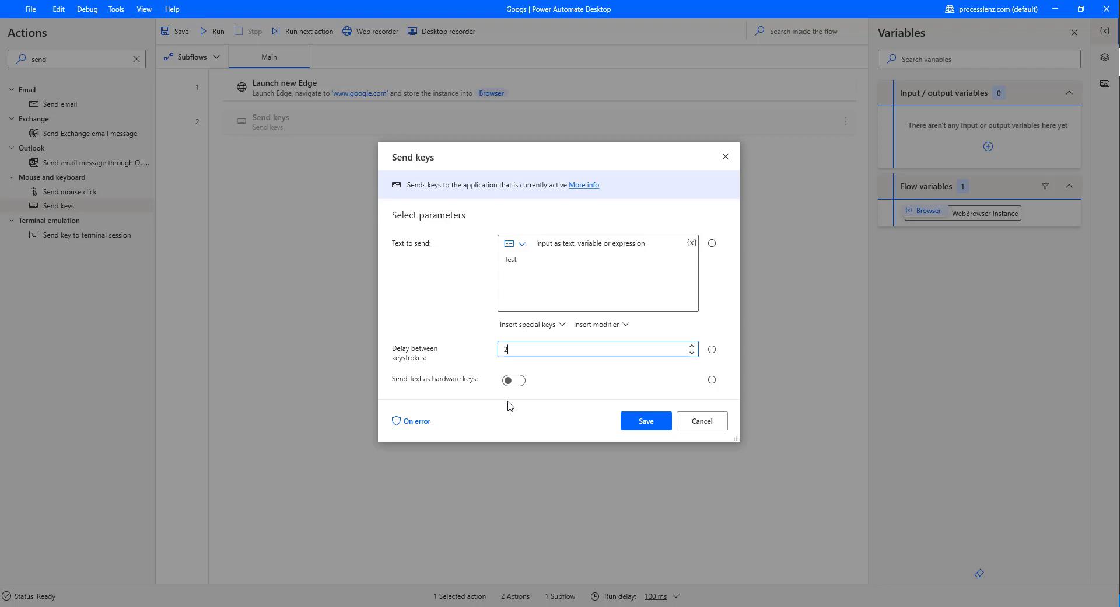
mouse_move(482, 374)
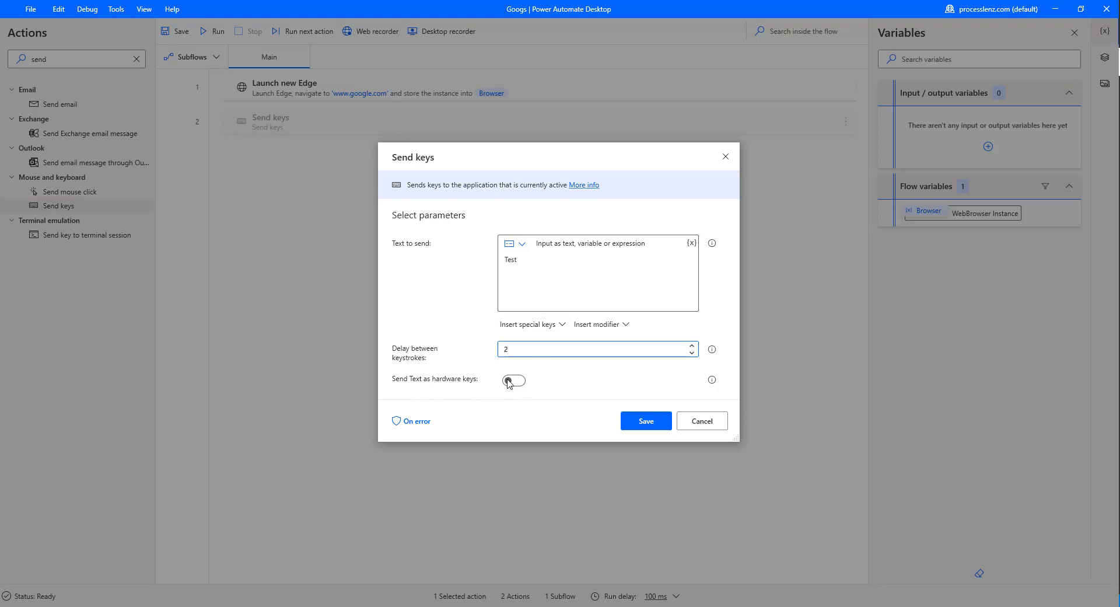
mouse_move(513, 380)
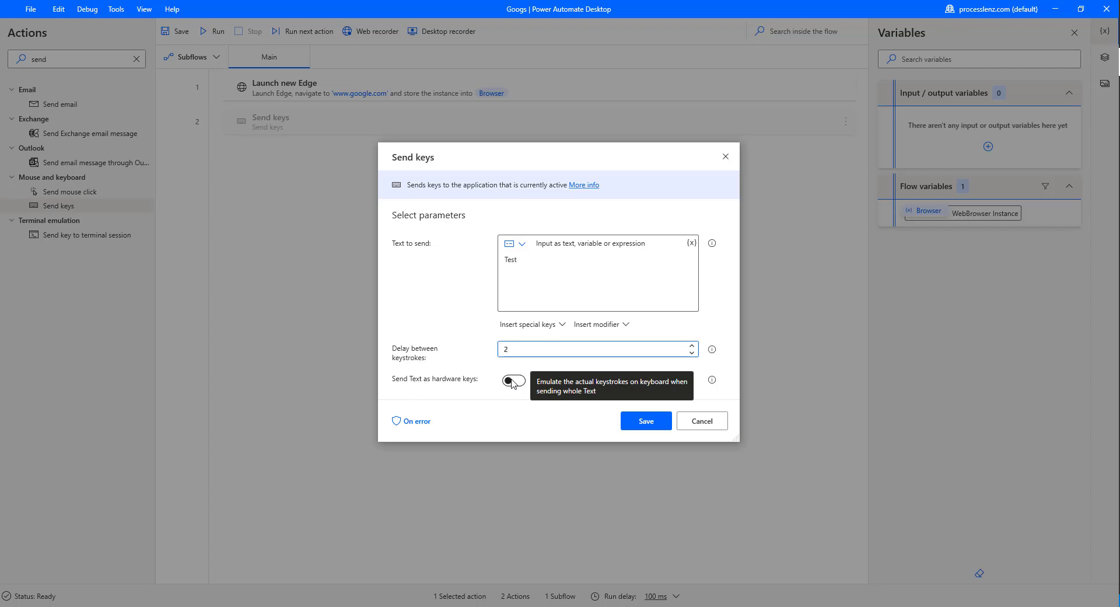
click(644, 420)
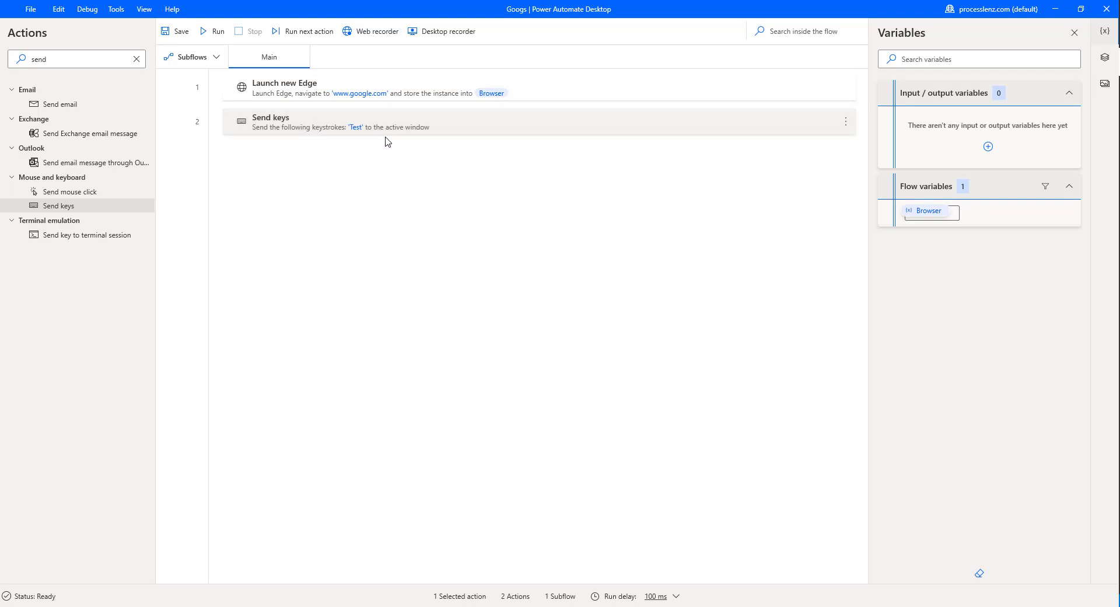
mouse_move(217, 30)
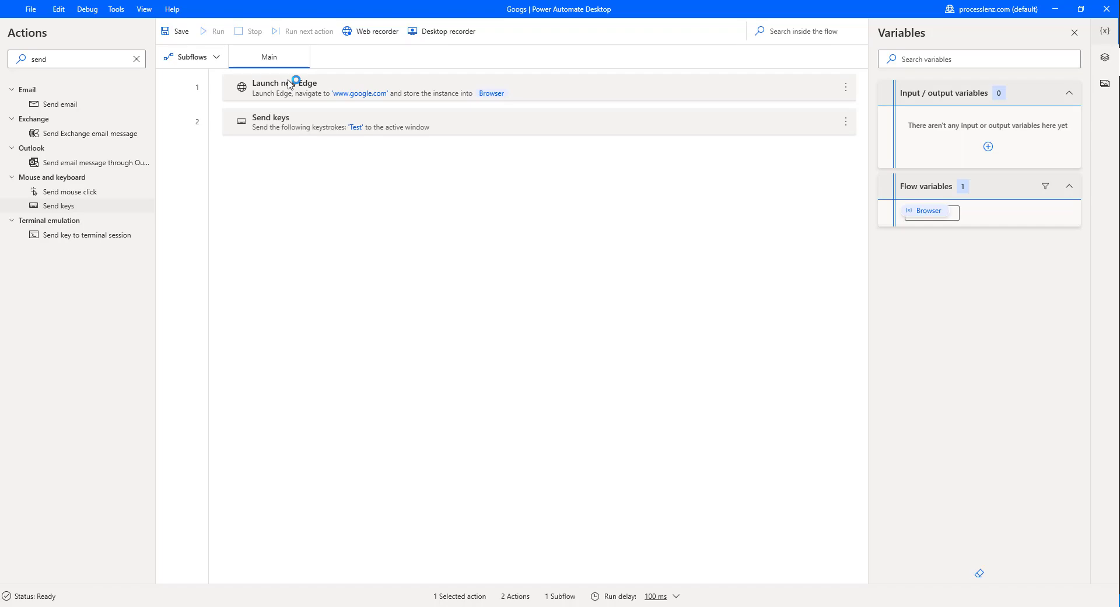
Run the two-step flow so Google opens and 'Test' lands in its search box
click(213, 30)
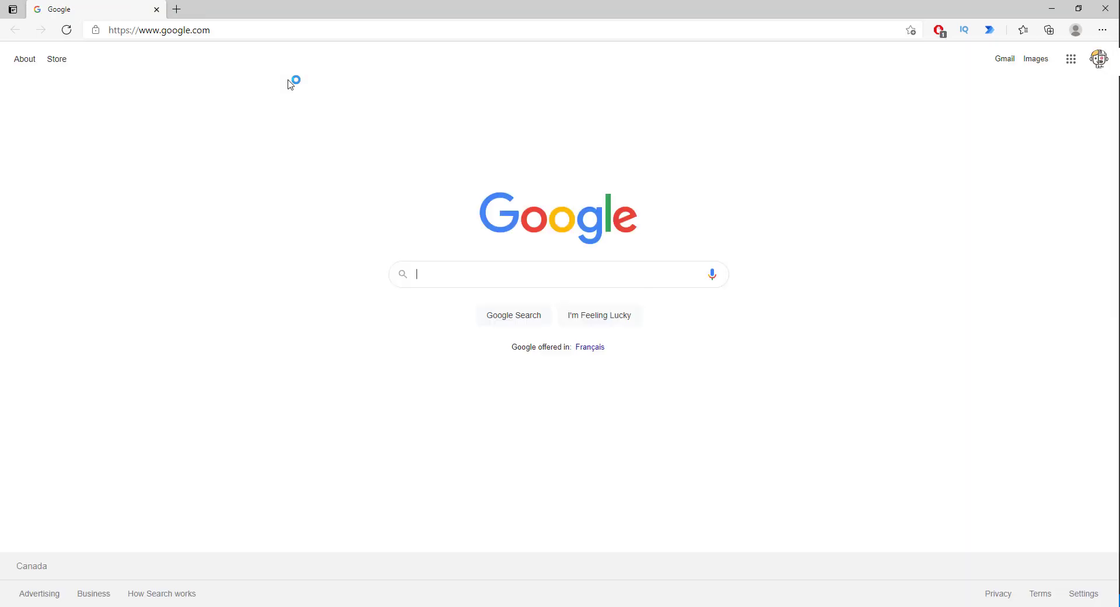
text(Test)
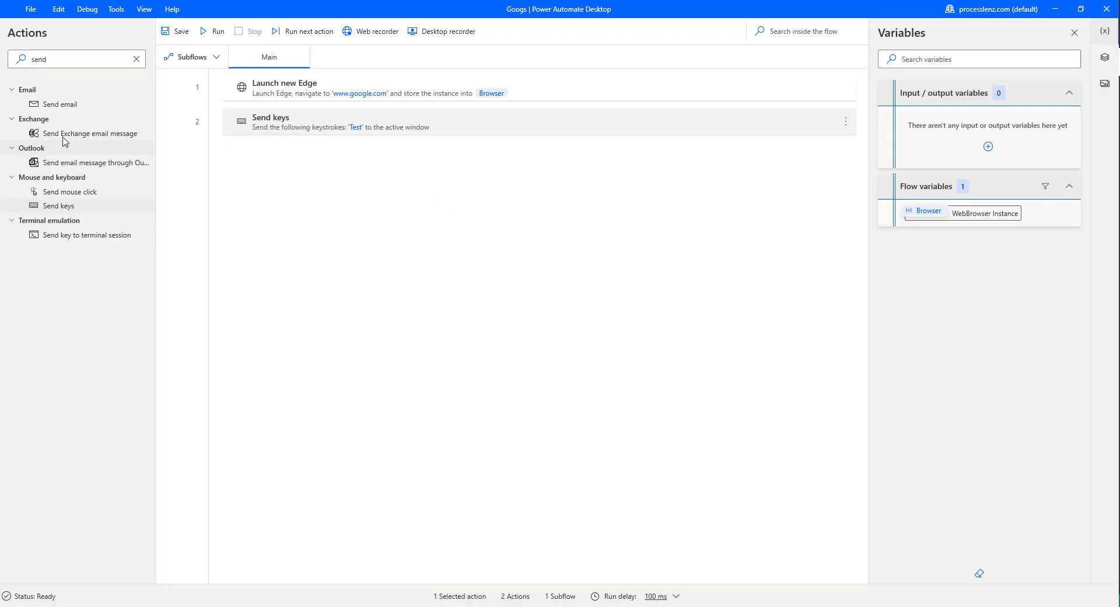
Add Click link on web page from Web automation as step three after Send keys
click(135, 58)
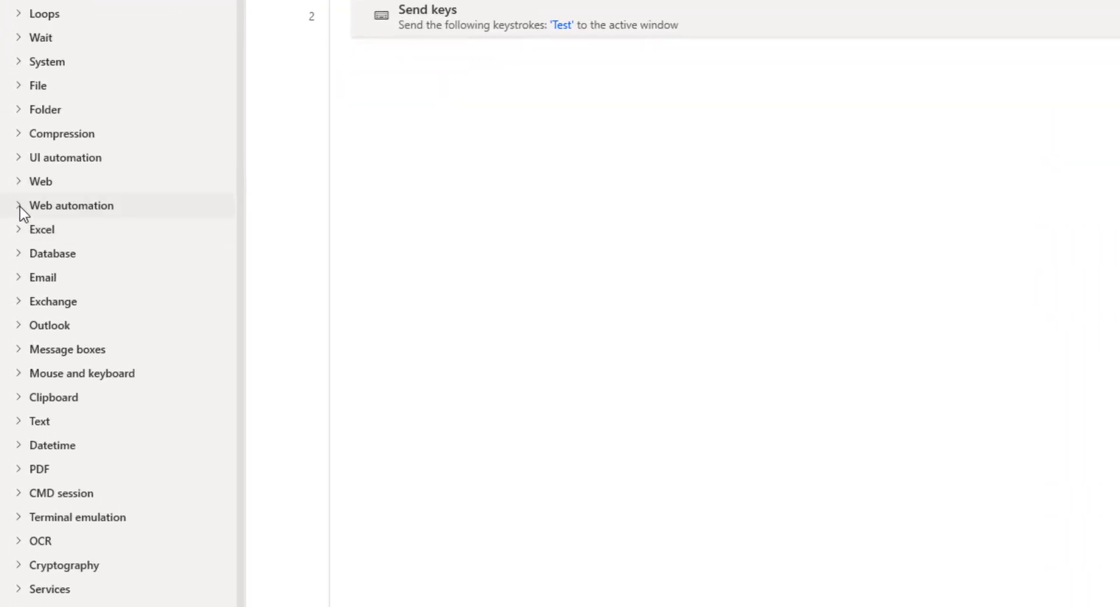
click(71, 205)
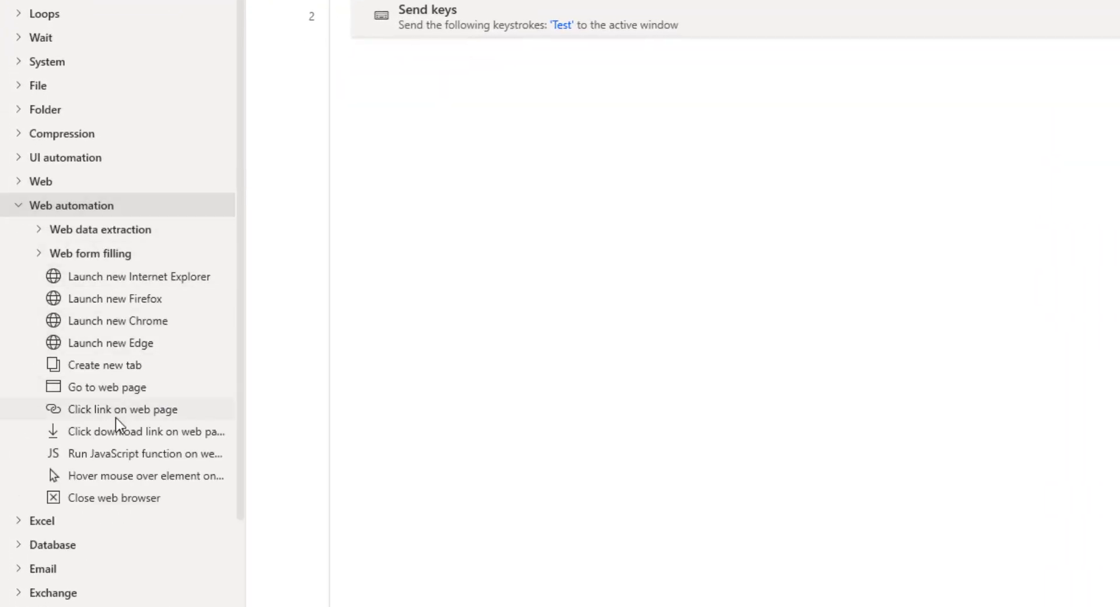
mouse_move(143, 453)
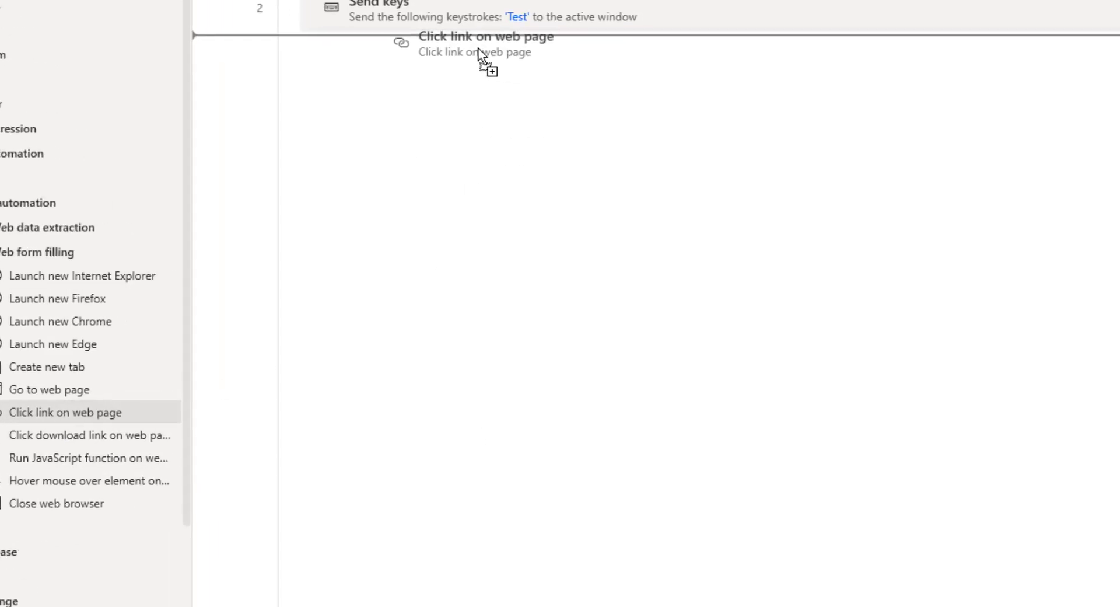
double_click(65, 412)
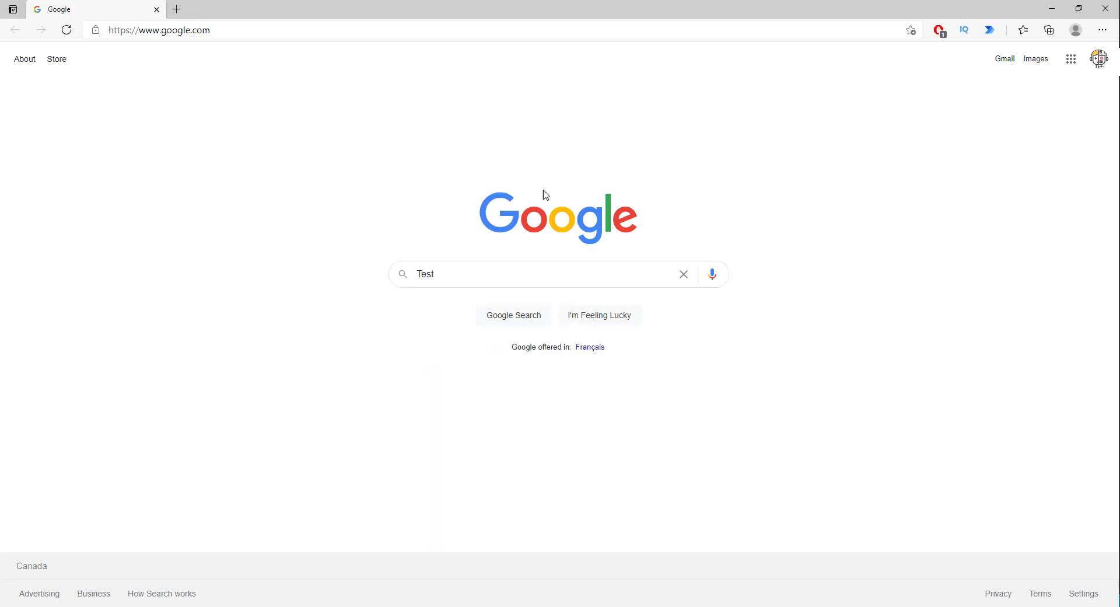
mouse_move(447, 261)
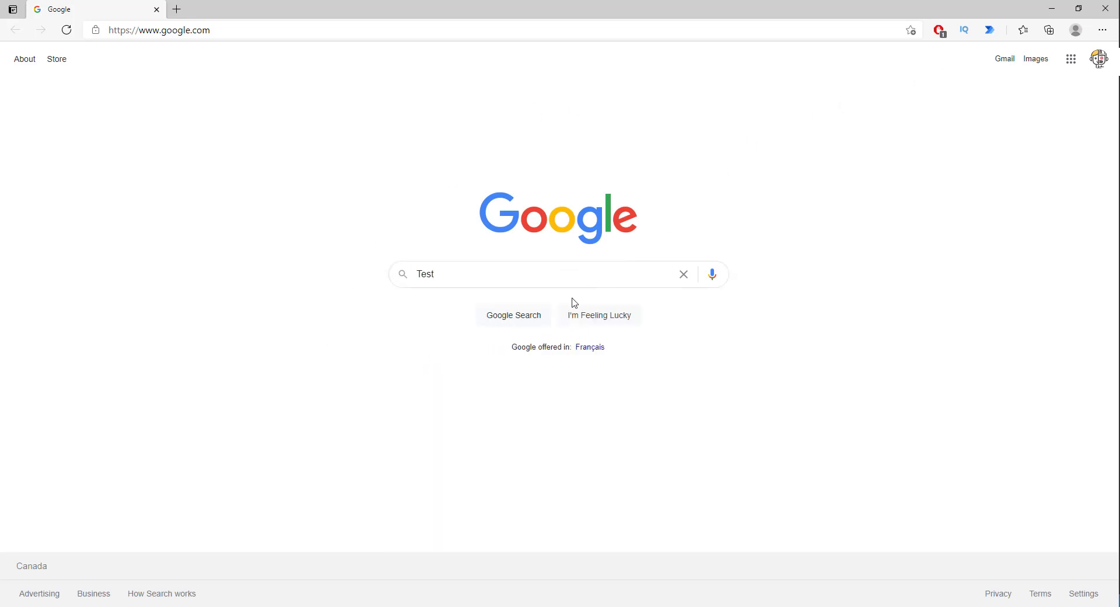
mouse_move(523, 320)
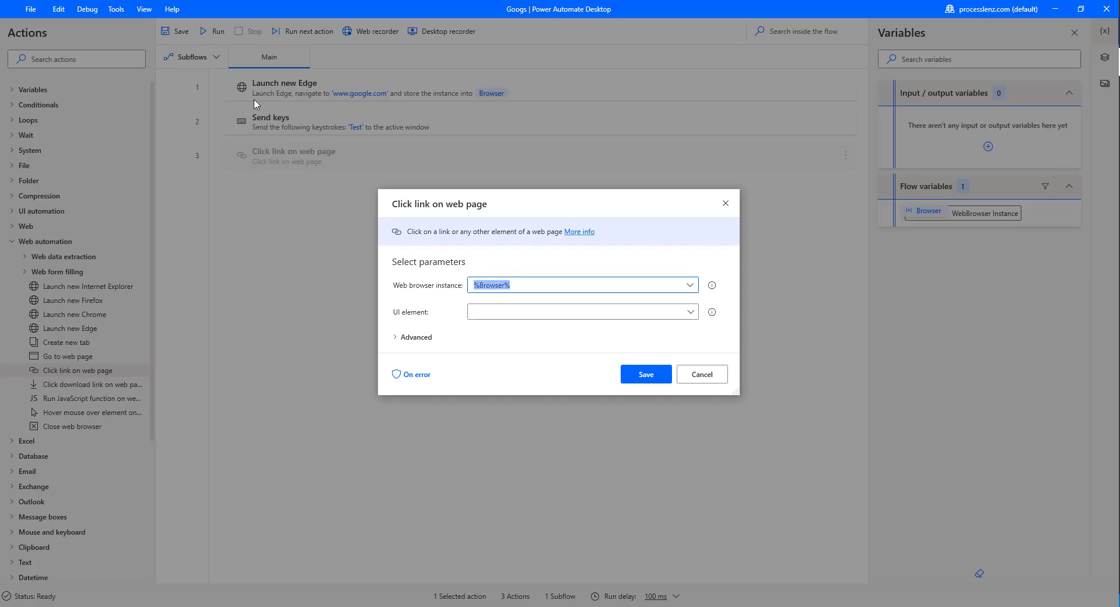
mouse_move(483, 244)
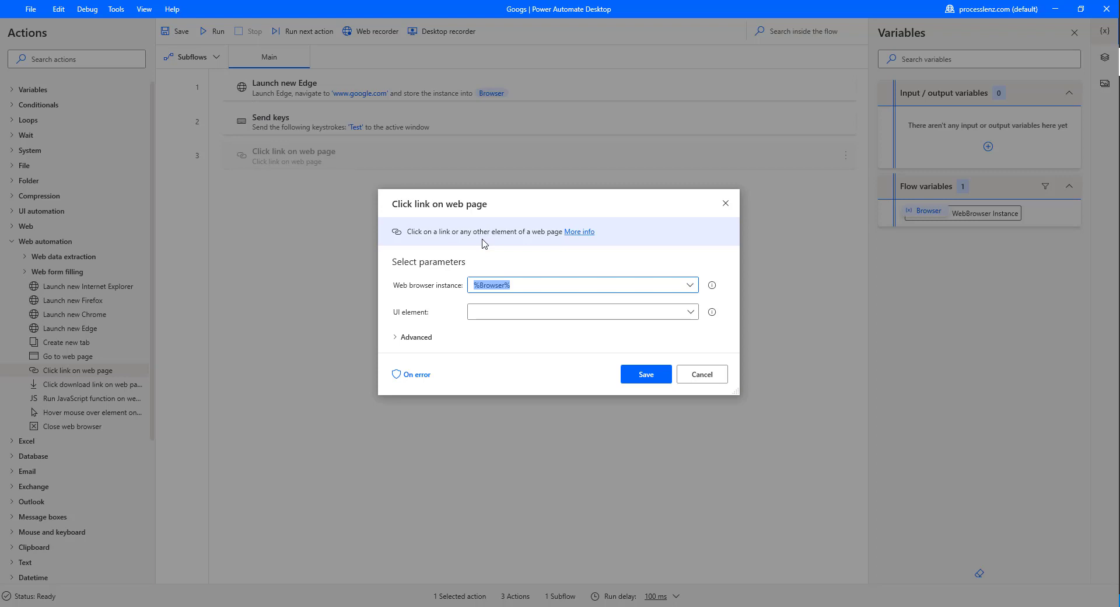
Choose 'Add a new UI element' to start capturing an element on the Google page
click(581, 312)
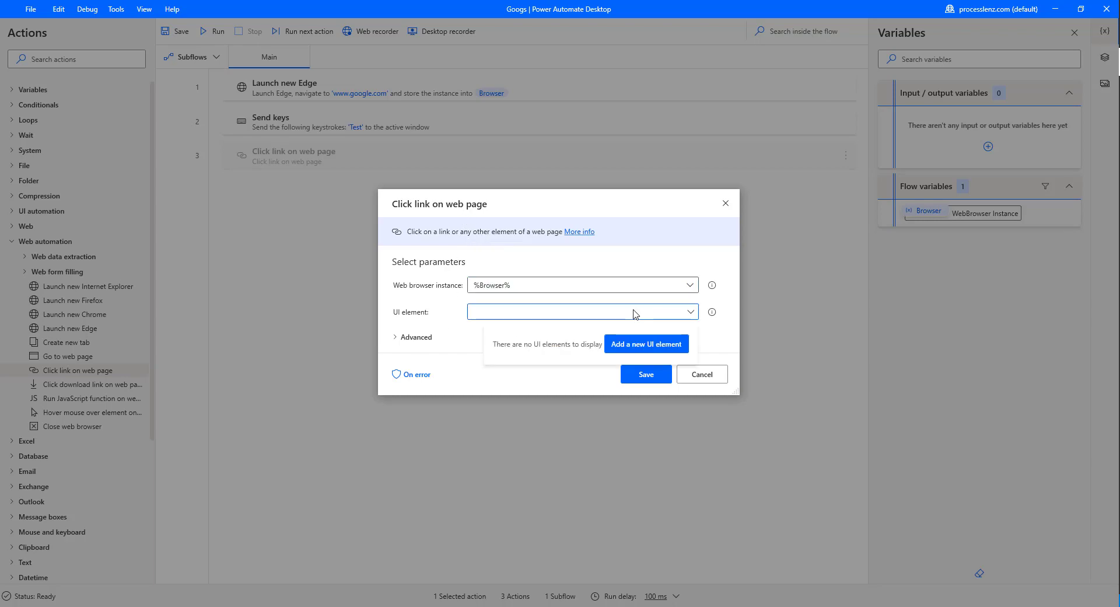
click(645, 344)
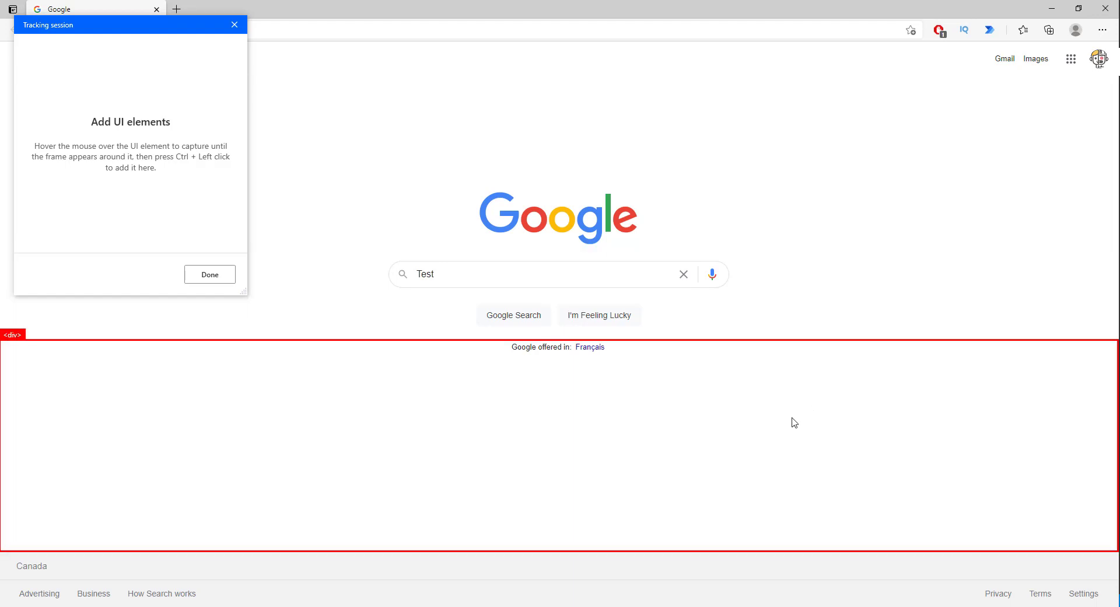
mouse_move(557, 580)
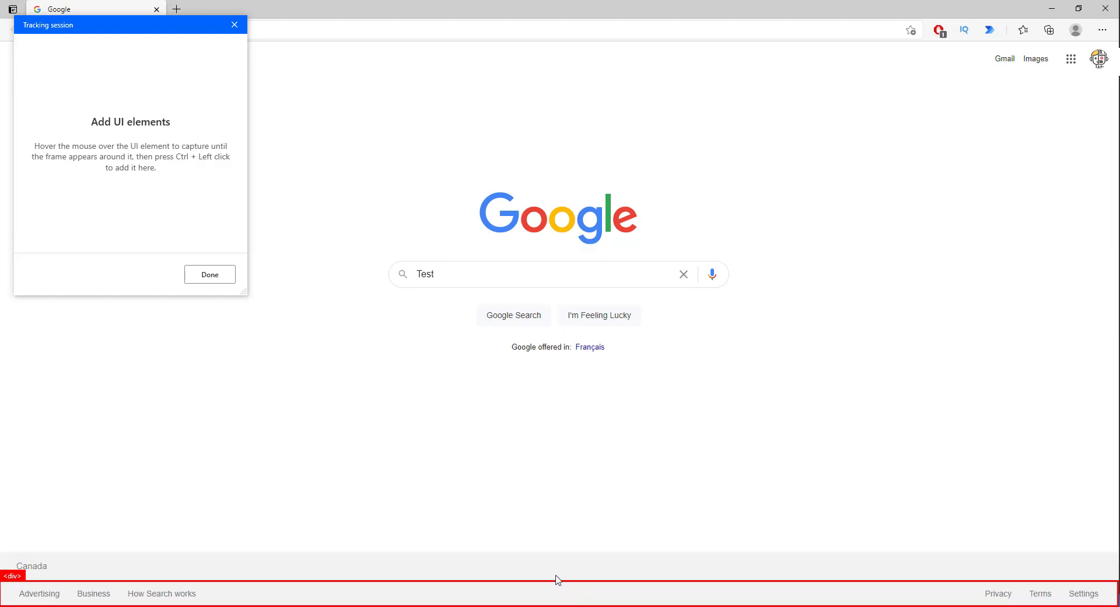
mouse_move(333, 42)
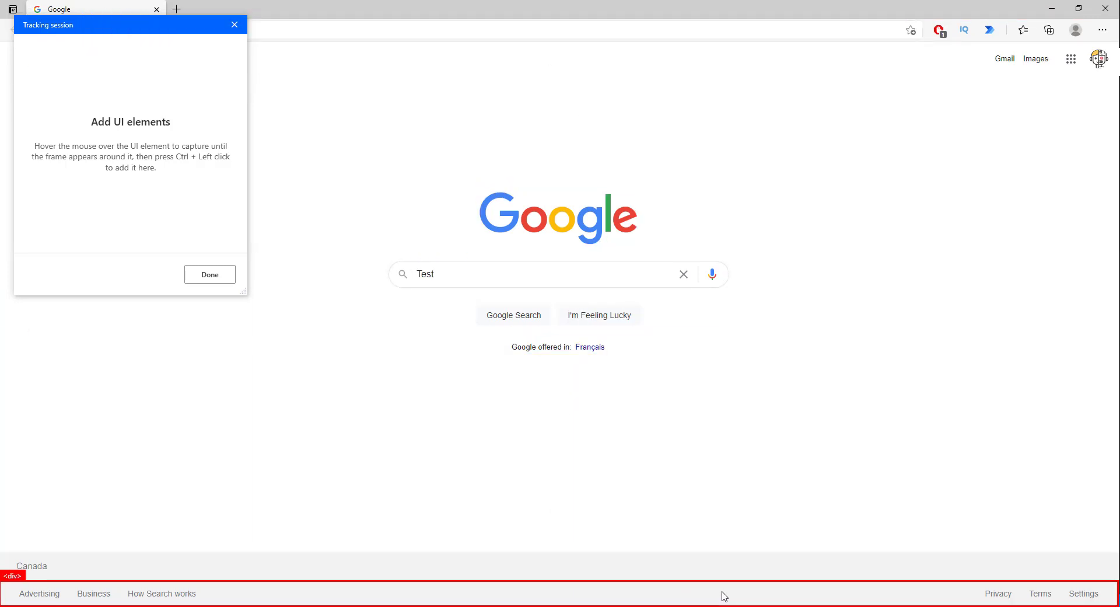
mouse_move(615, 274)
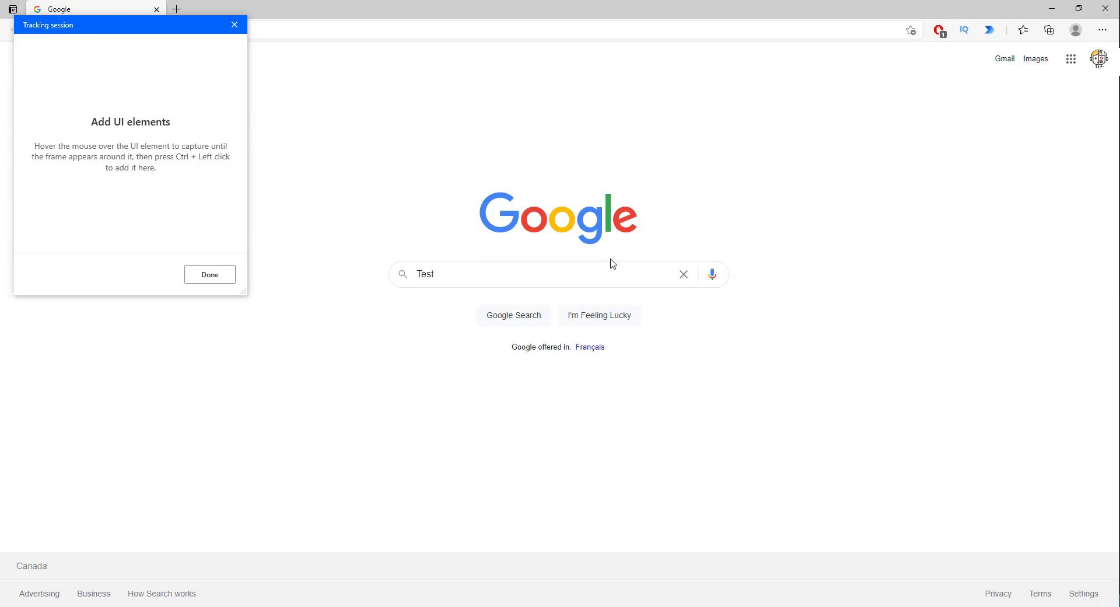
mouse_move(529, 297)
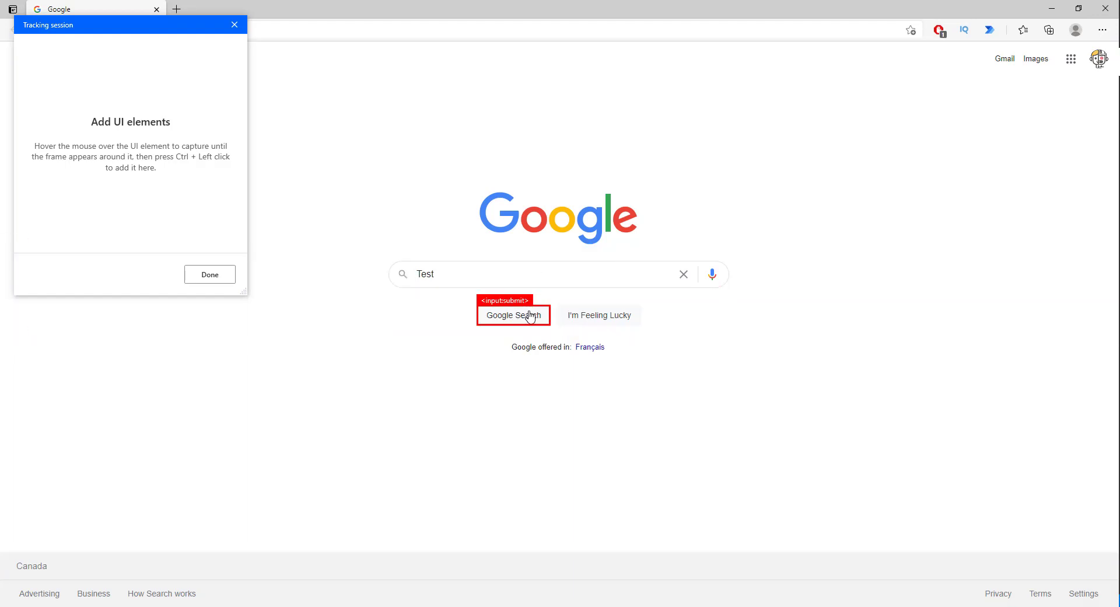
Capture the Google Search button in Edge as the element the click step targets
click(513, 314)
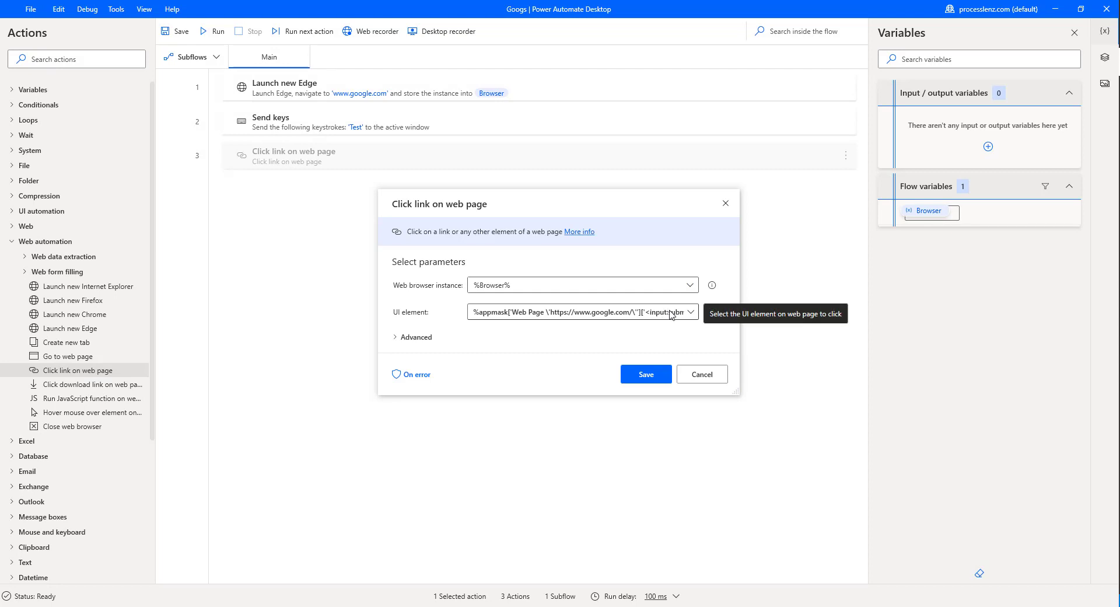
Set 'If a pop-up dialog appears' to Close it under Advanced and save step 3
click(416, 336)
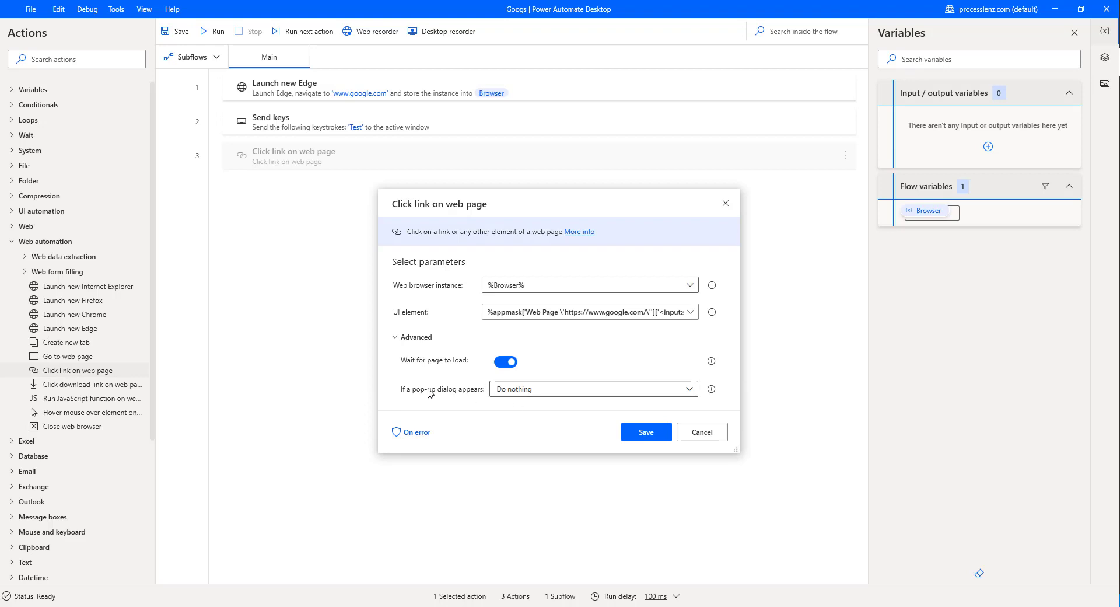
mouse_move(471, 374)
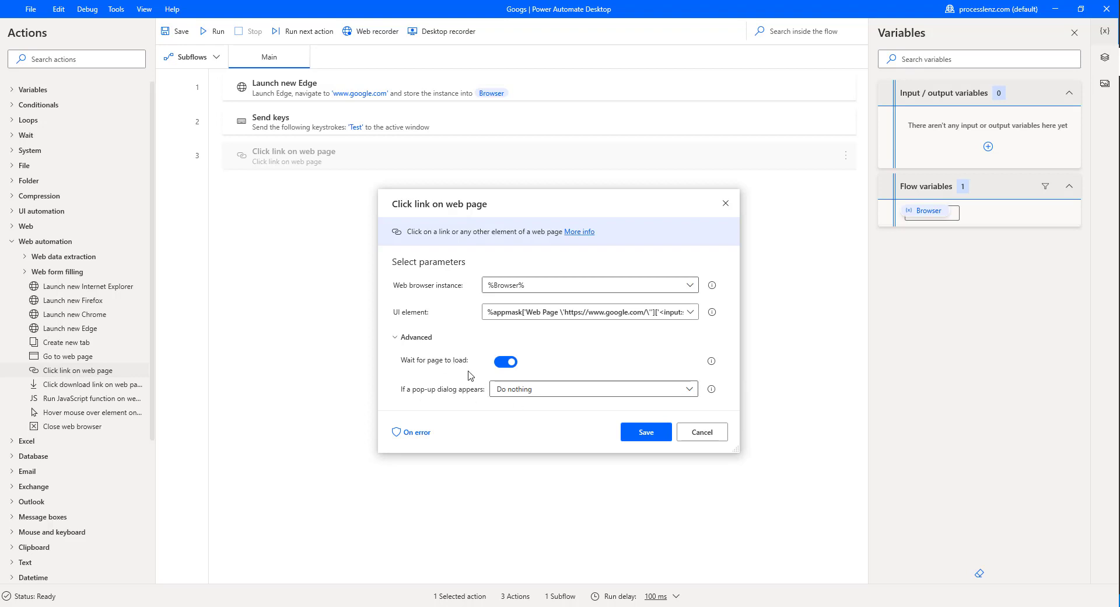
mouse_move(508, 361)
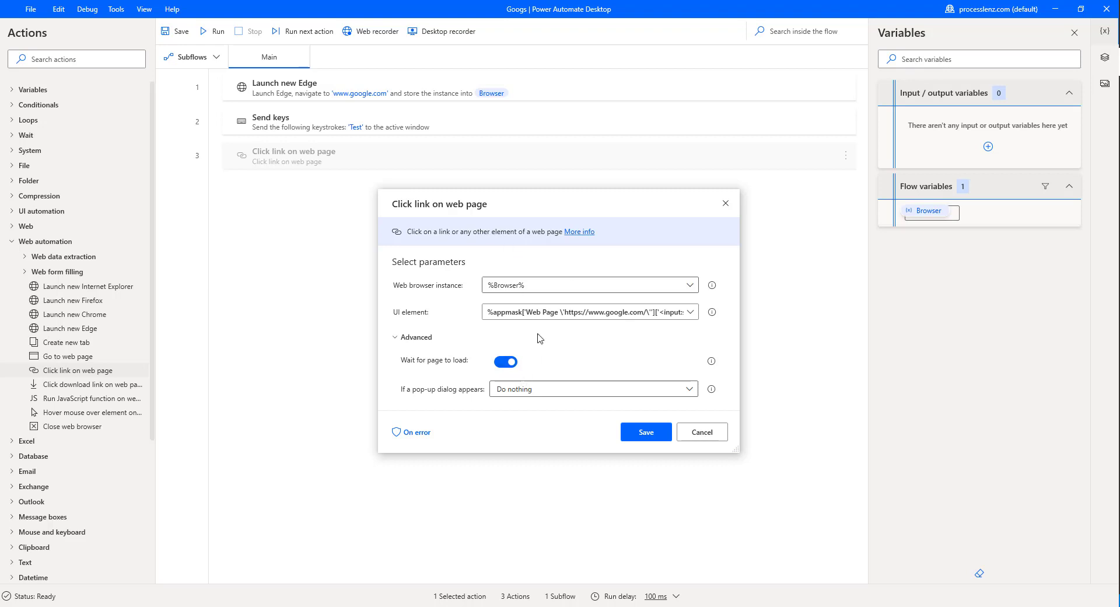
mouse_move(657, 312)
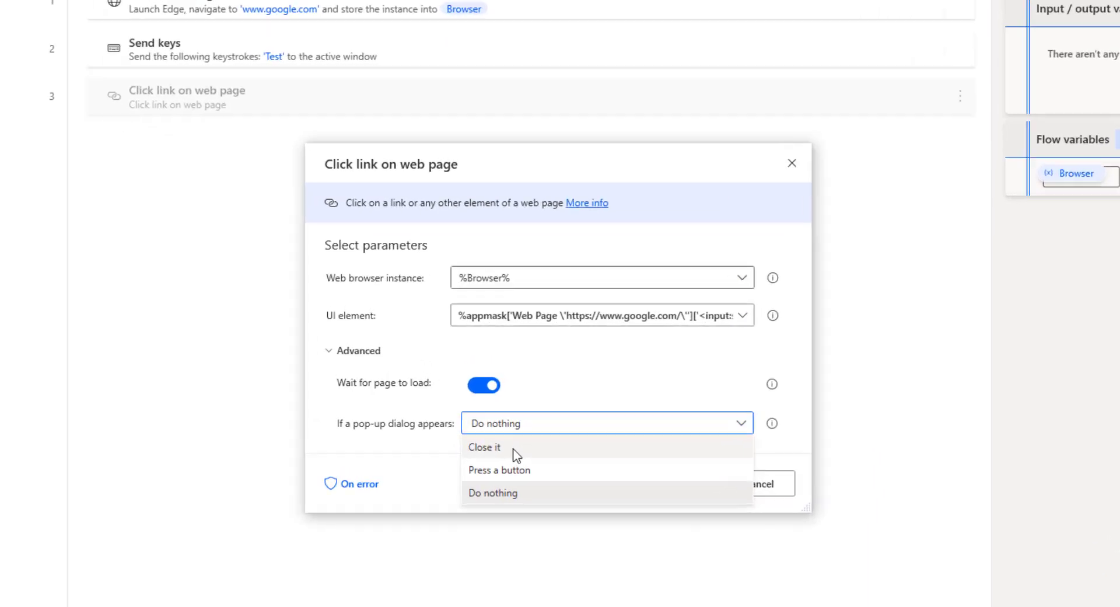
click(483, 446)
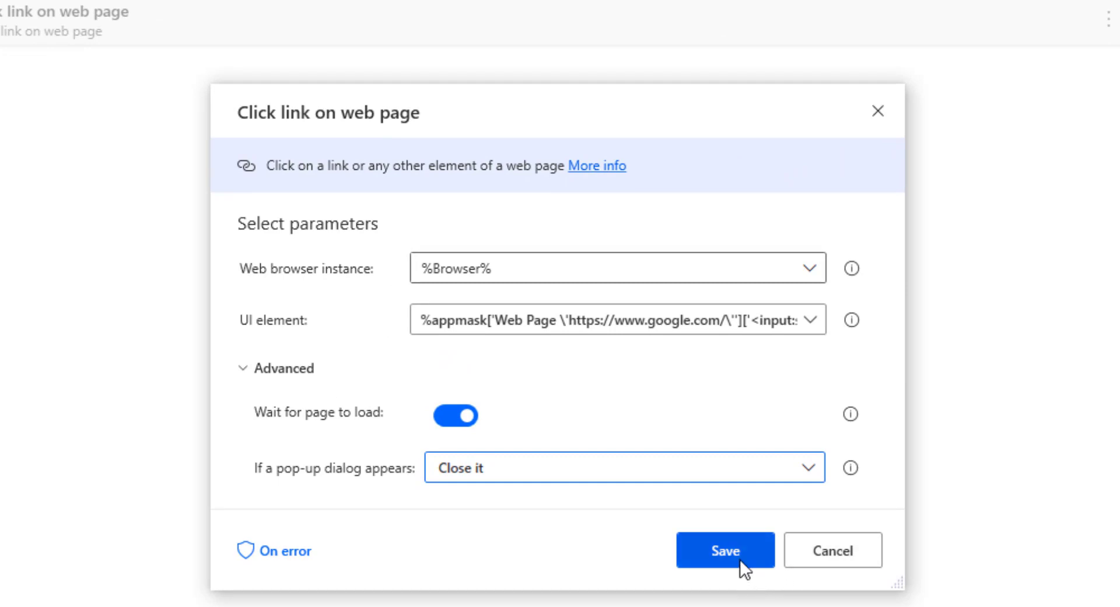
click(724, 551)
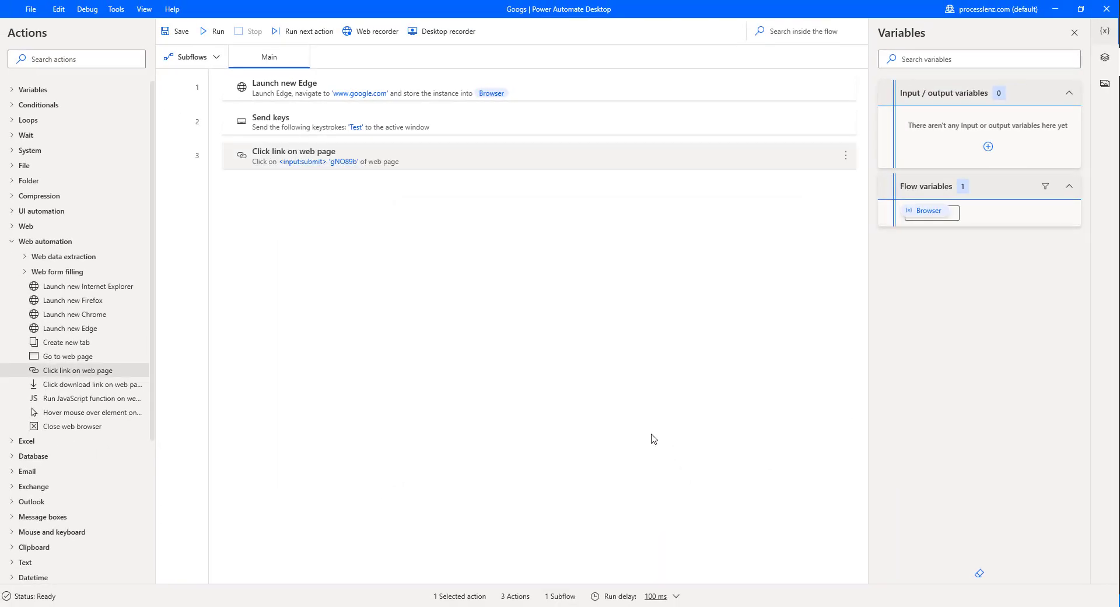
mouse_move(291, 265)
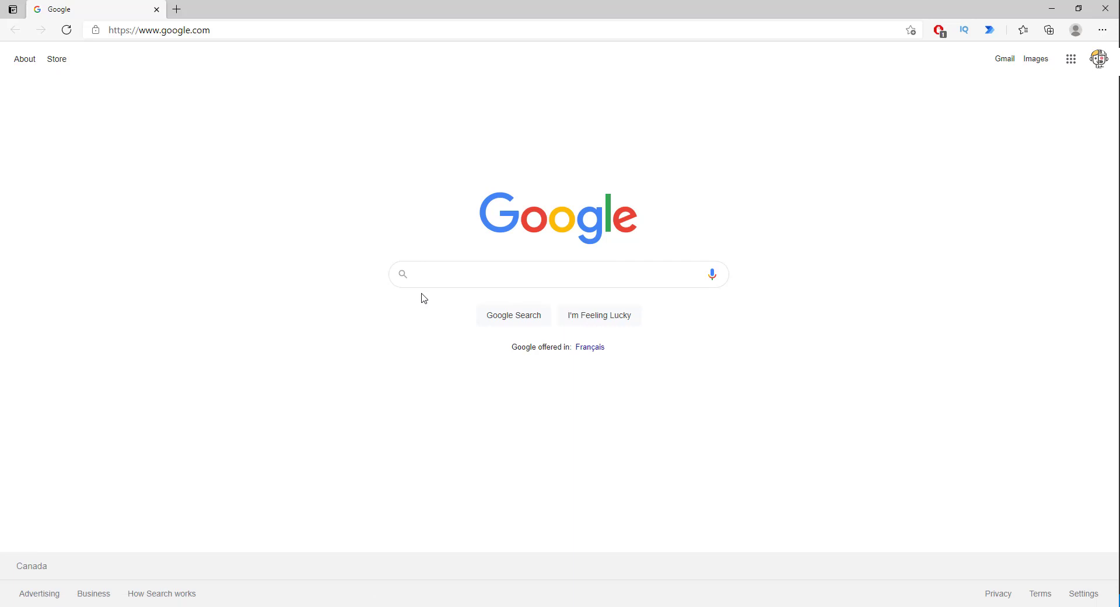
mouse_move(395, 345)
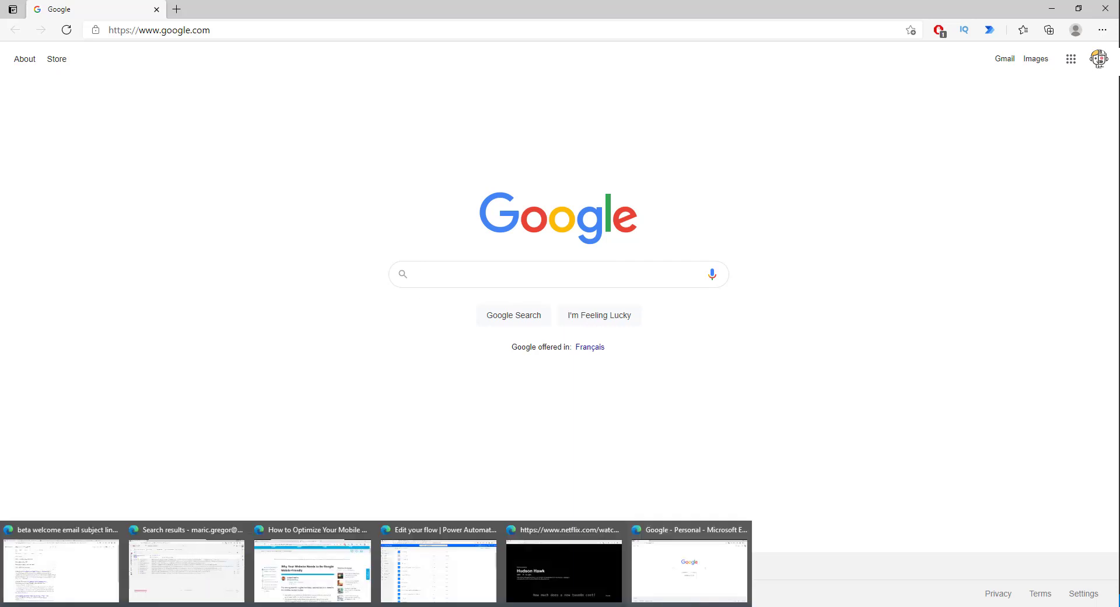
Run the Googs flow past a control error so Edge searches Google for 'Test'
click(558, 274)
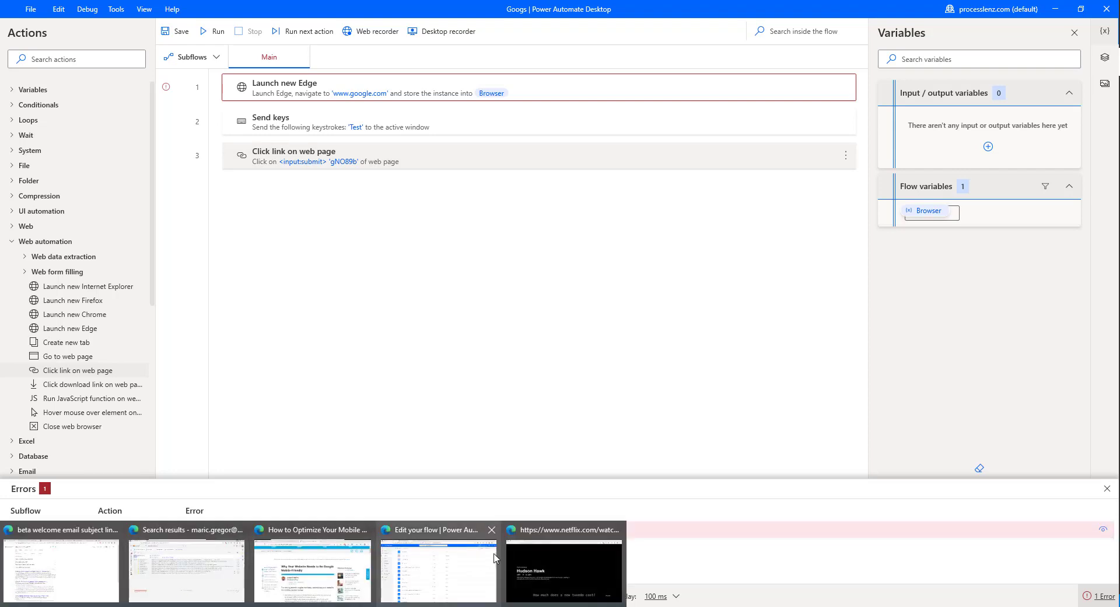
click(491, 529)
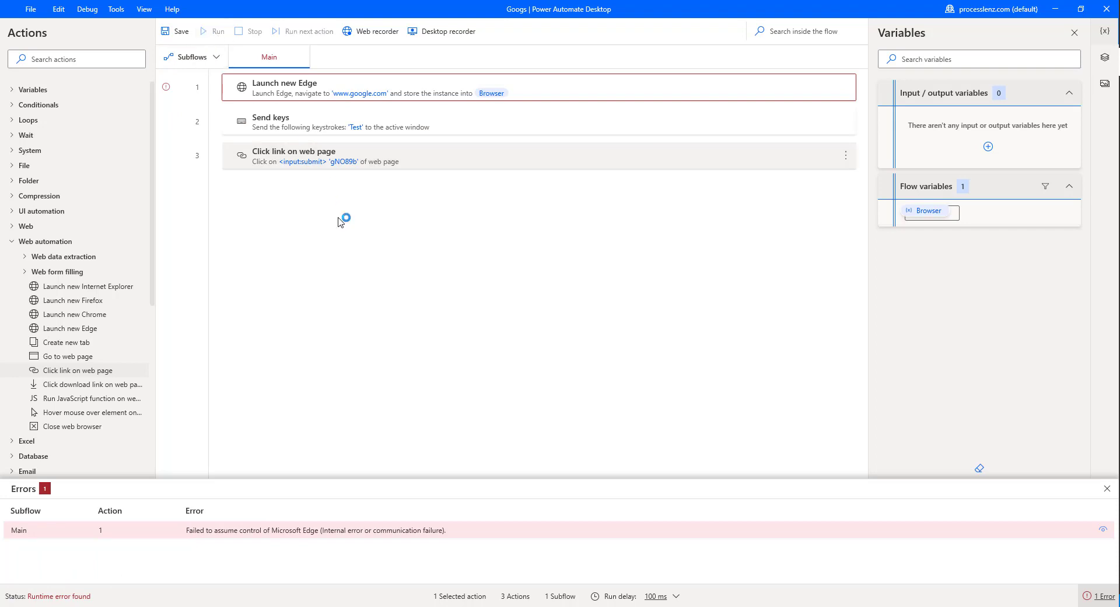
click(214, 31)
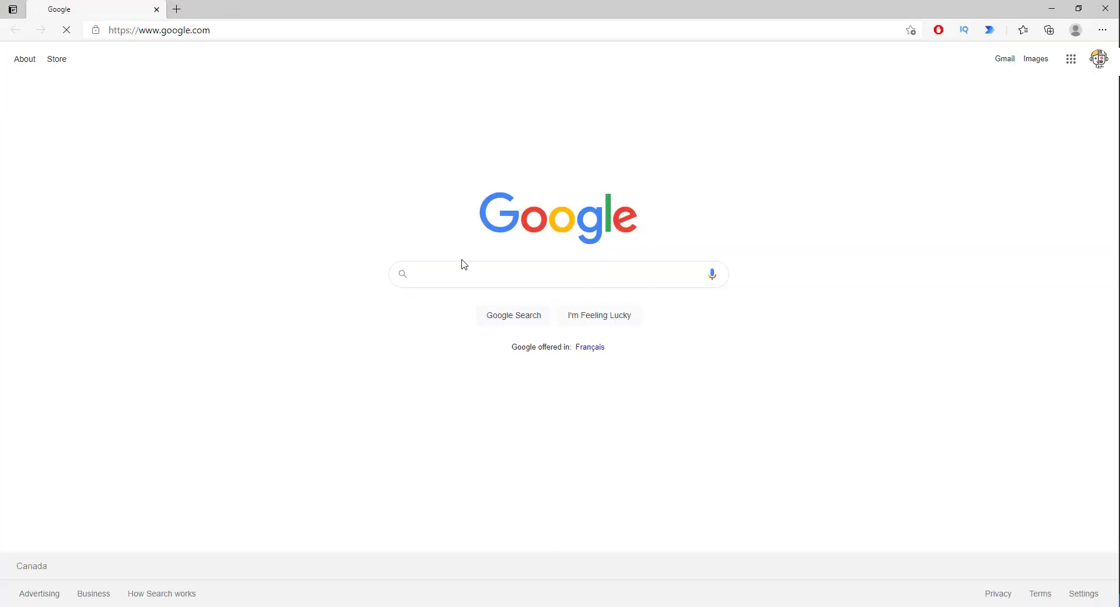
mouse_move(249, 312)
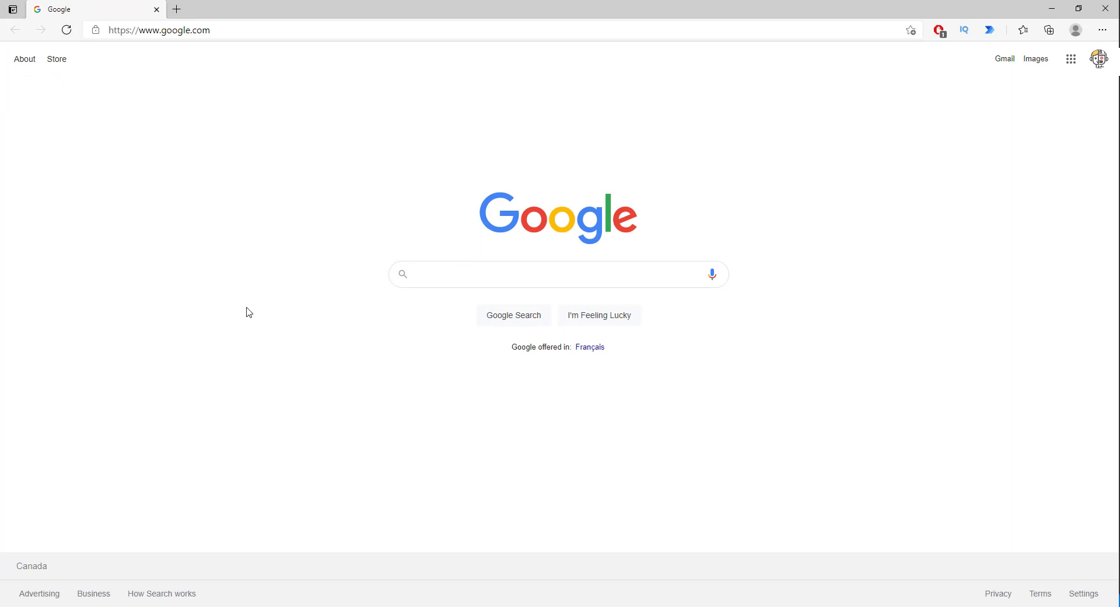
text(Test)
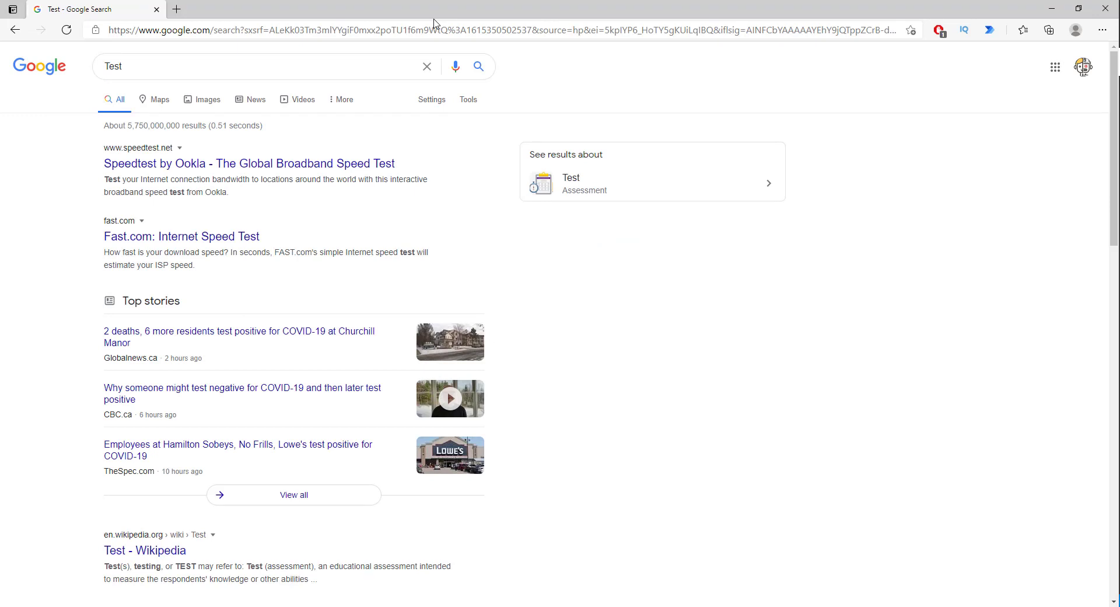
mouse_move(435, 23)
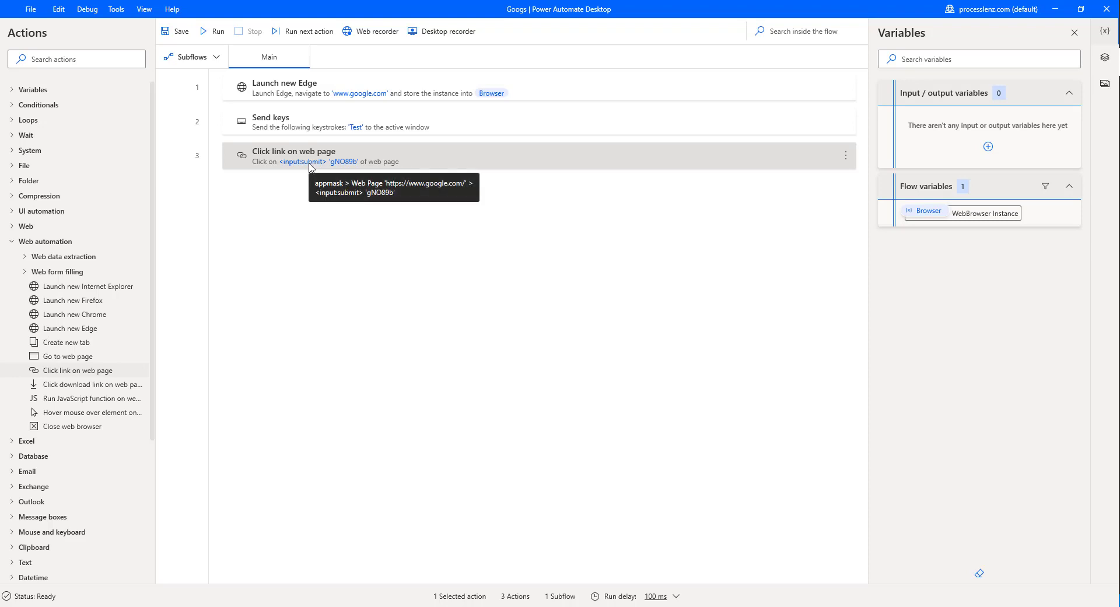
mouse_move(856, 49)
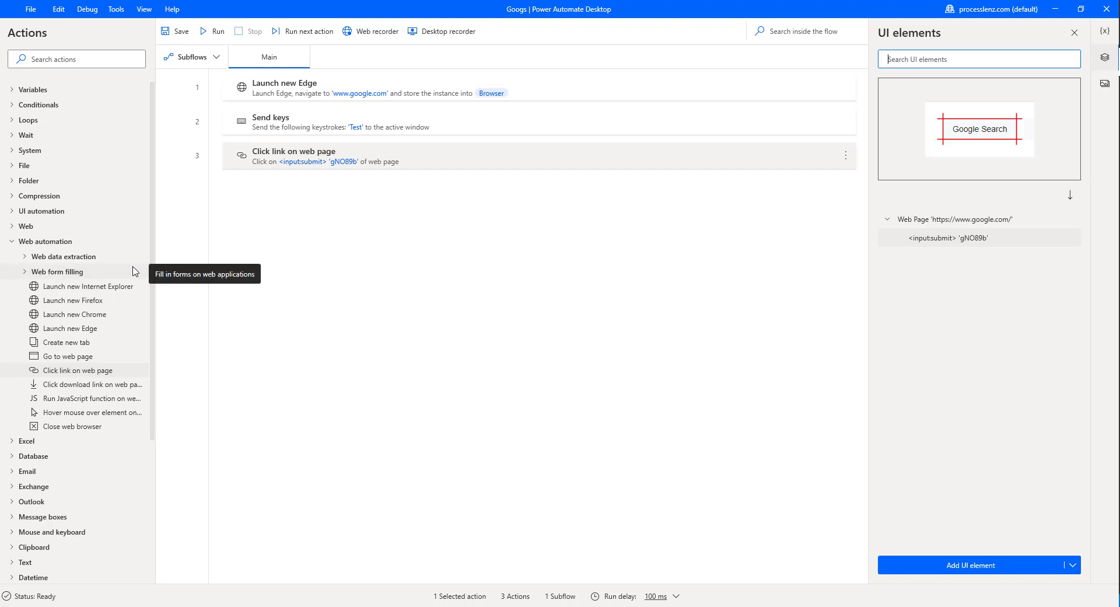
mouse_move(1096, 93)
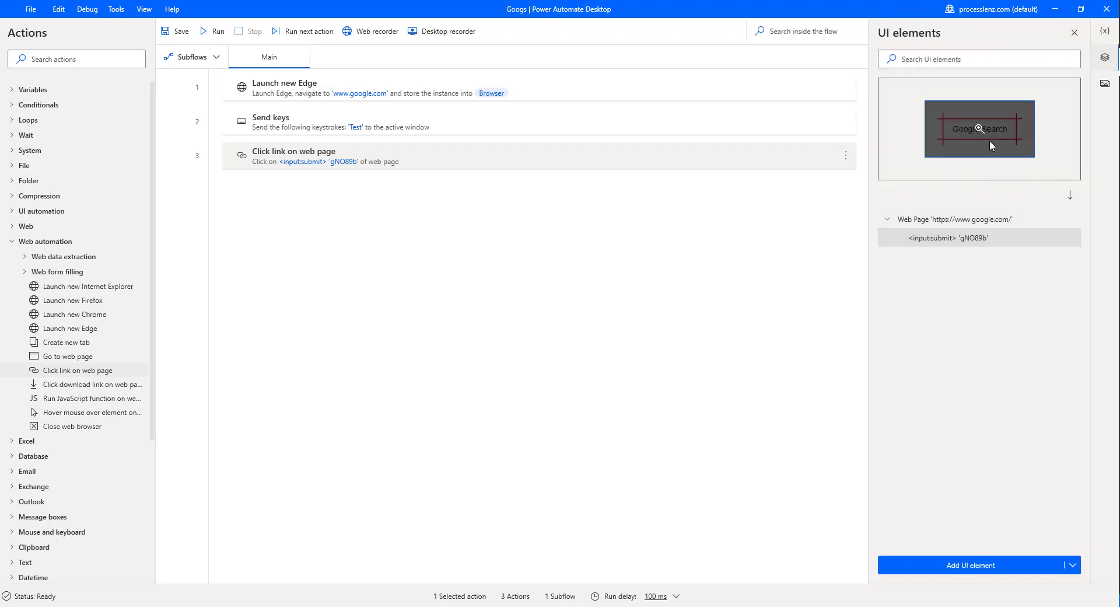
Bring up the context options for the captured <input:submit> 'gNO89b' Google Search element
right_click(947, 237)
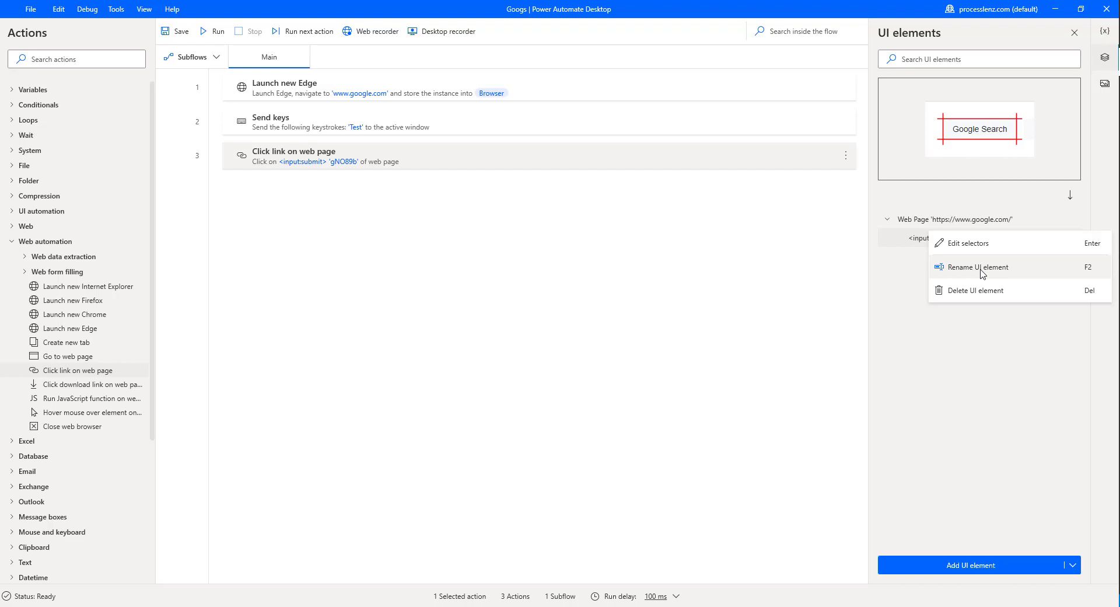
mouse_move(992, 275)
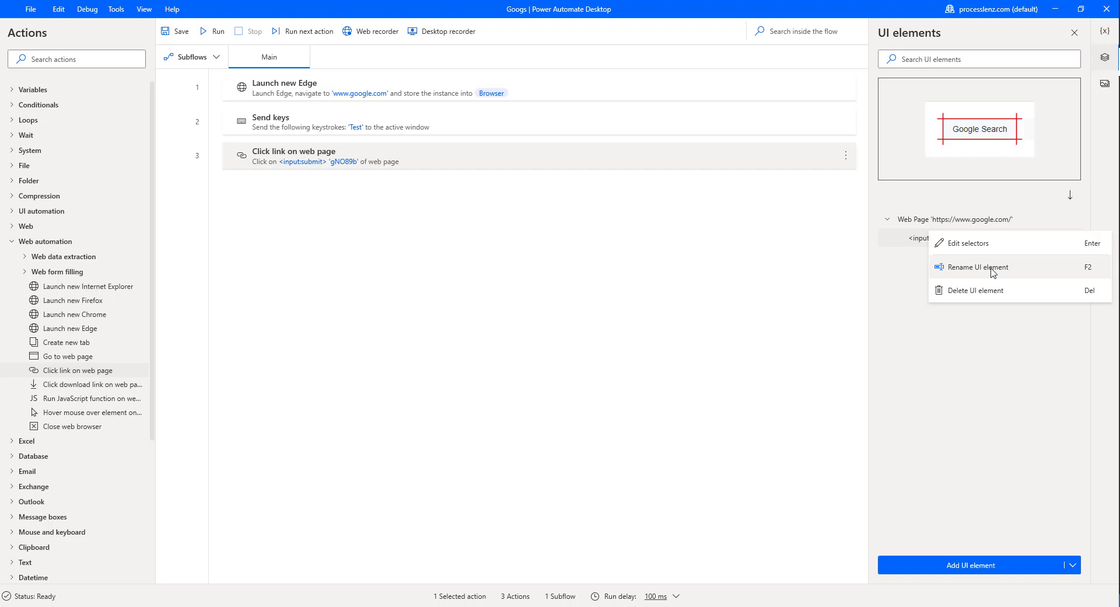
mouse_move(994, 248)
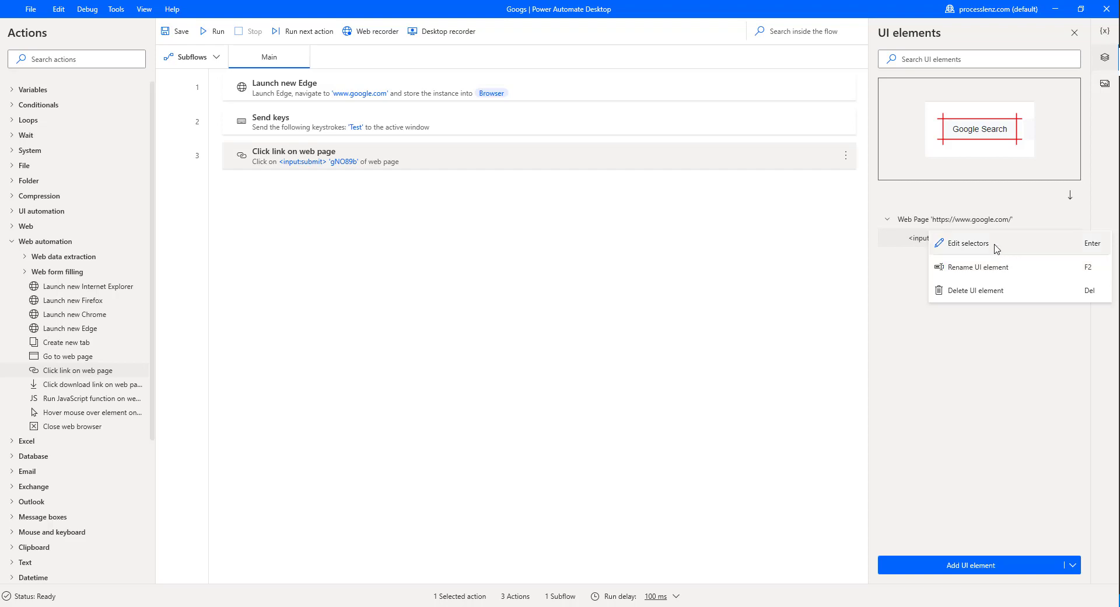
Edit the Google Search element's selector in the selector builder, focusing its div:eq(1) part
click(968, 242)
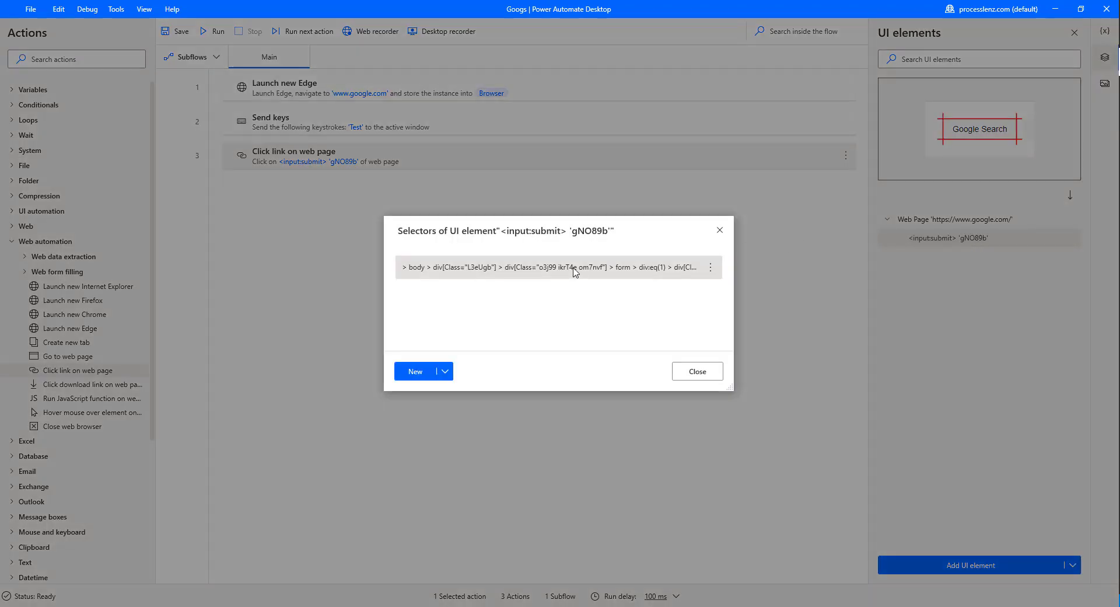
click(711, 266)
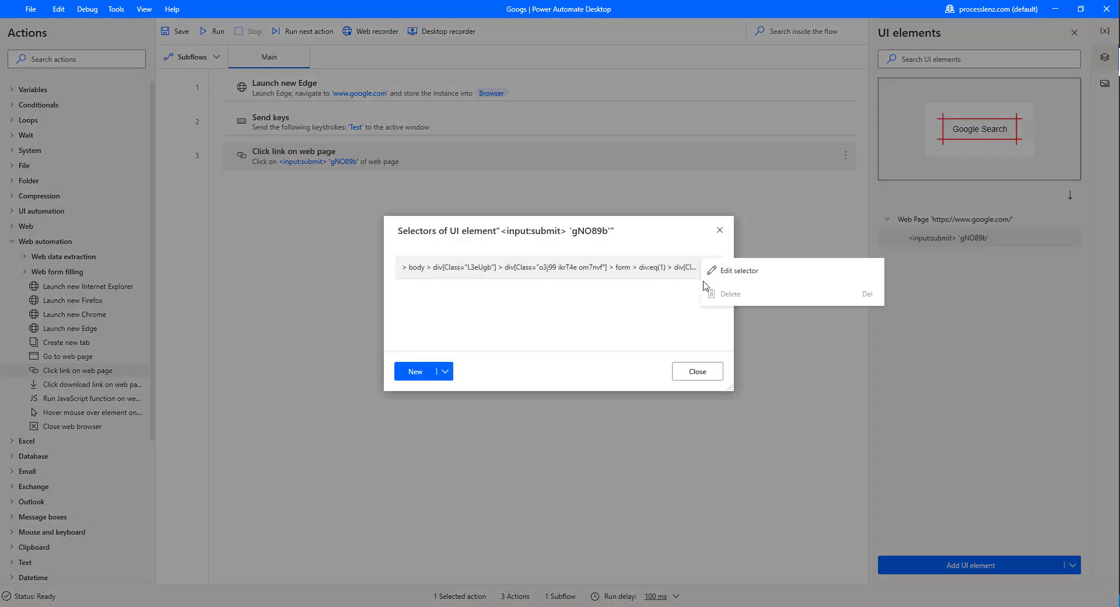
click(739, 271)
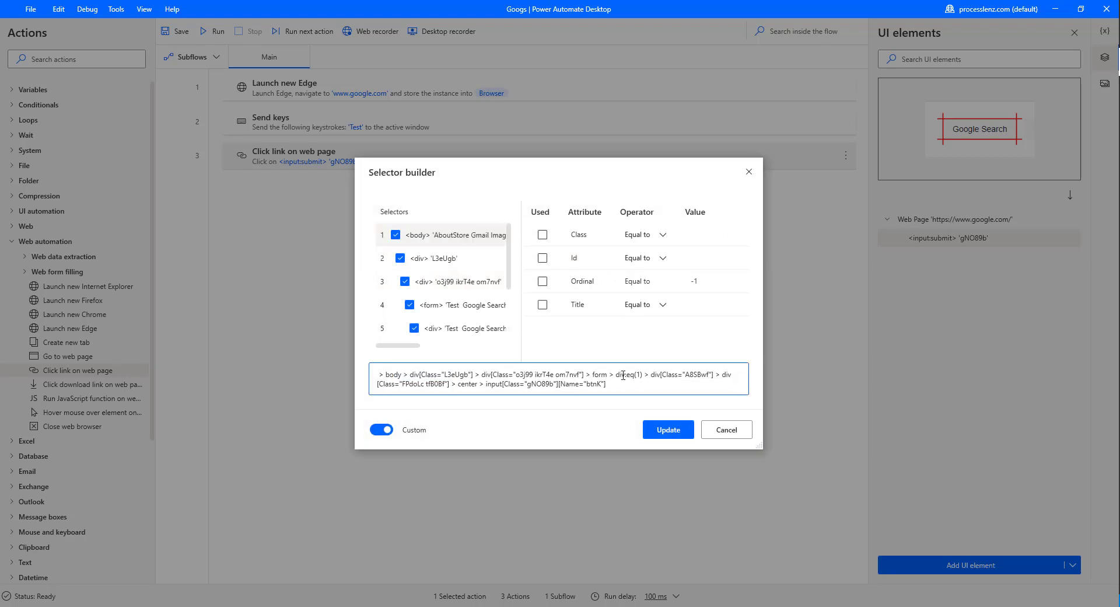
click(615, 379)
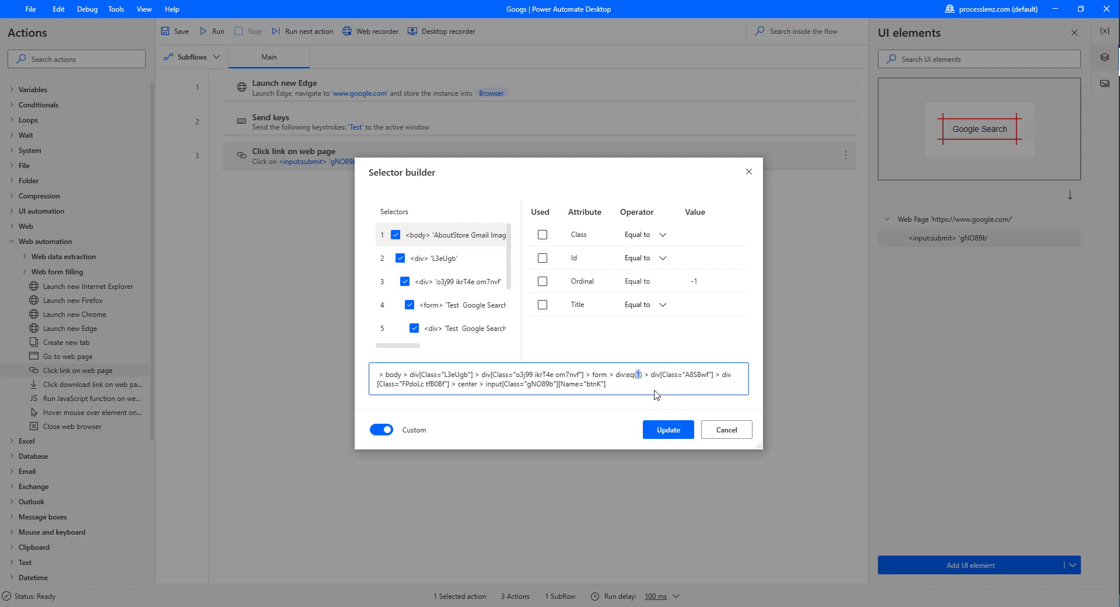
mouse_move(653, 375)
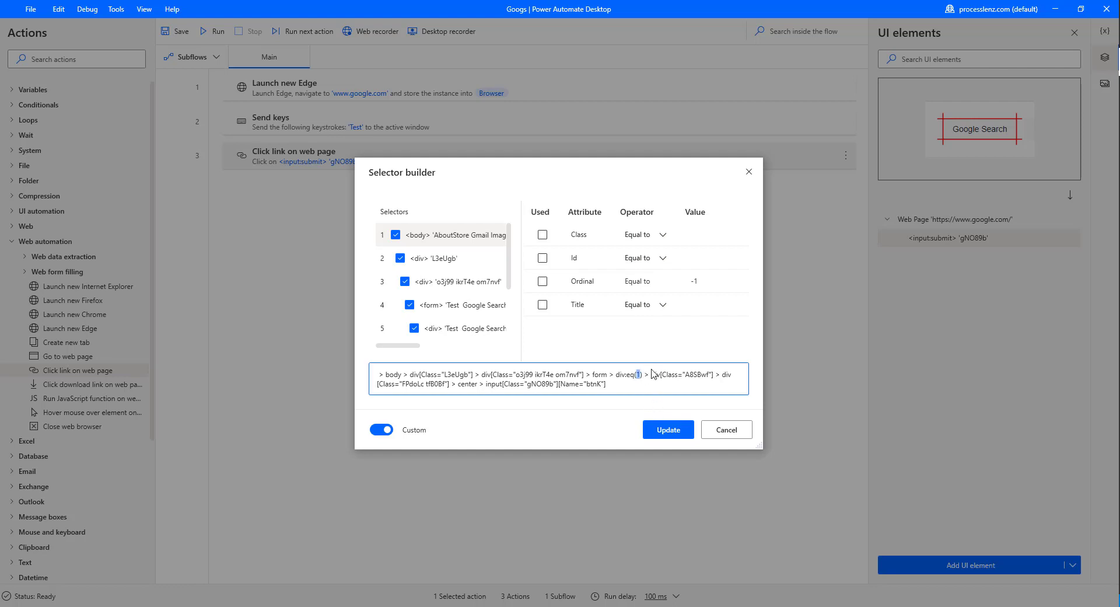